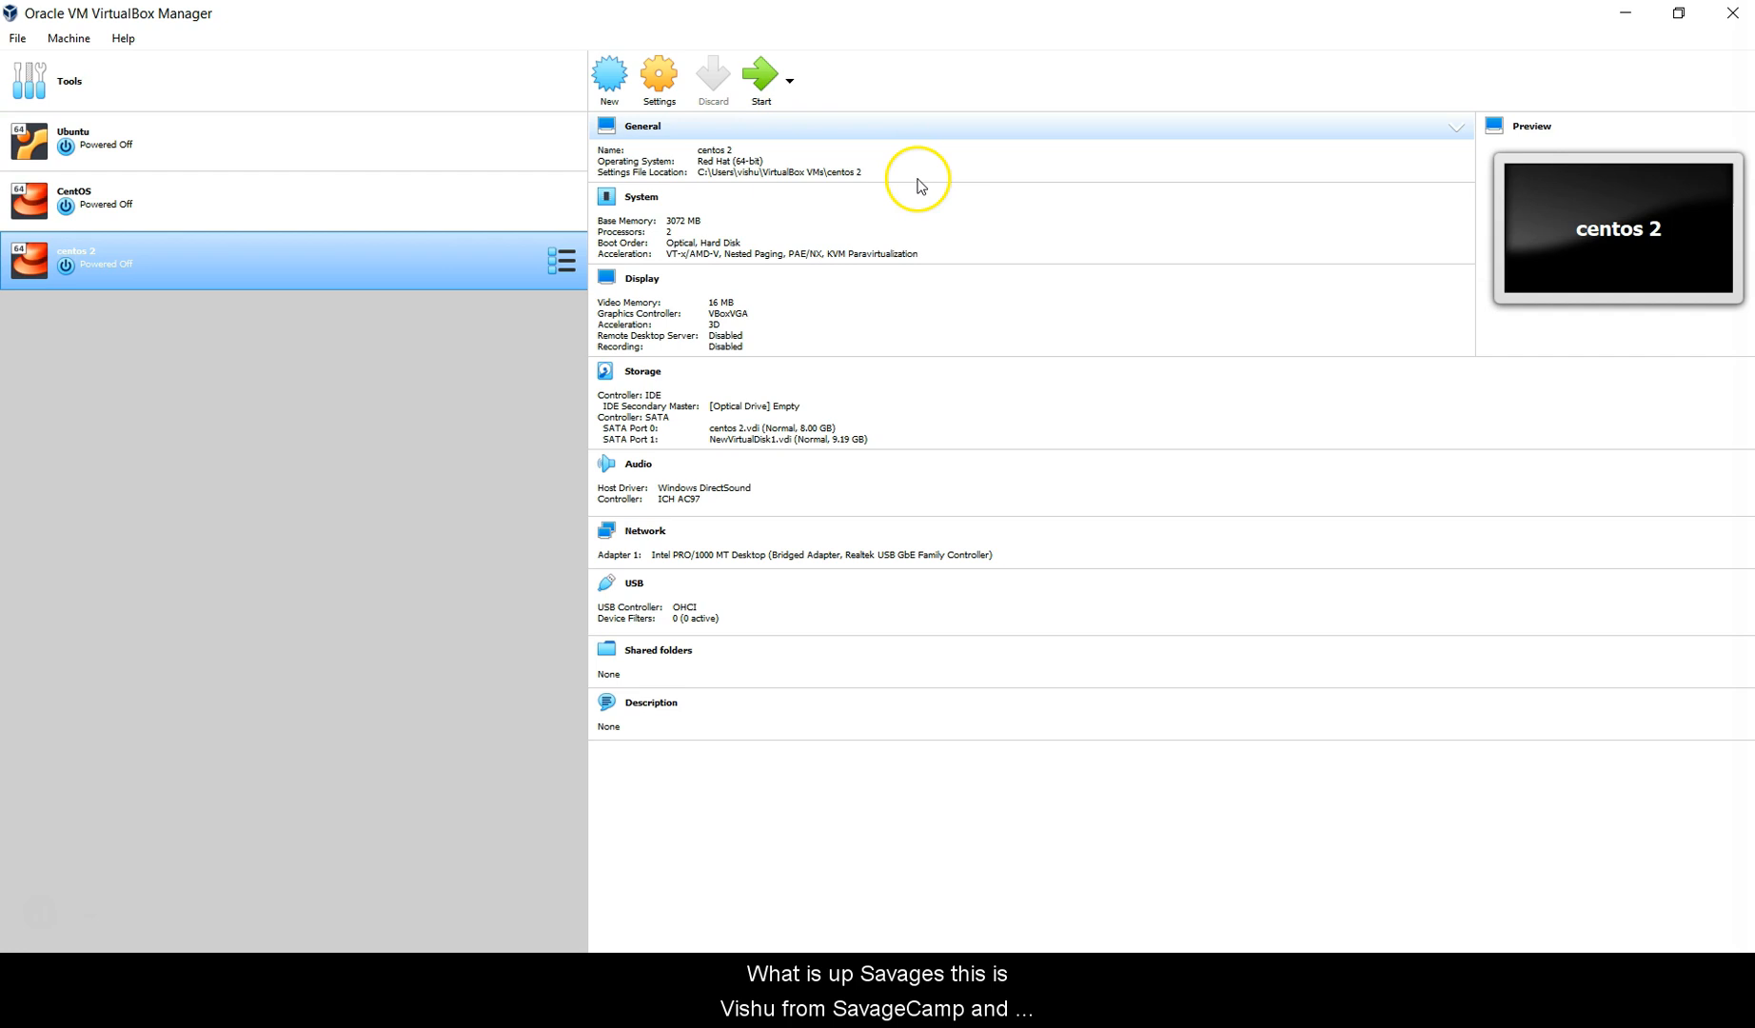
Start the centos 2 virtual machine from VirtualBox Manager to reach its GRUB menu
{"action": "left_click", "coordinate": [759, 73]}
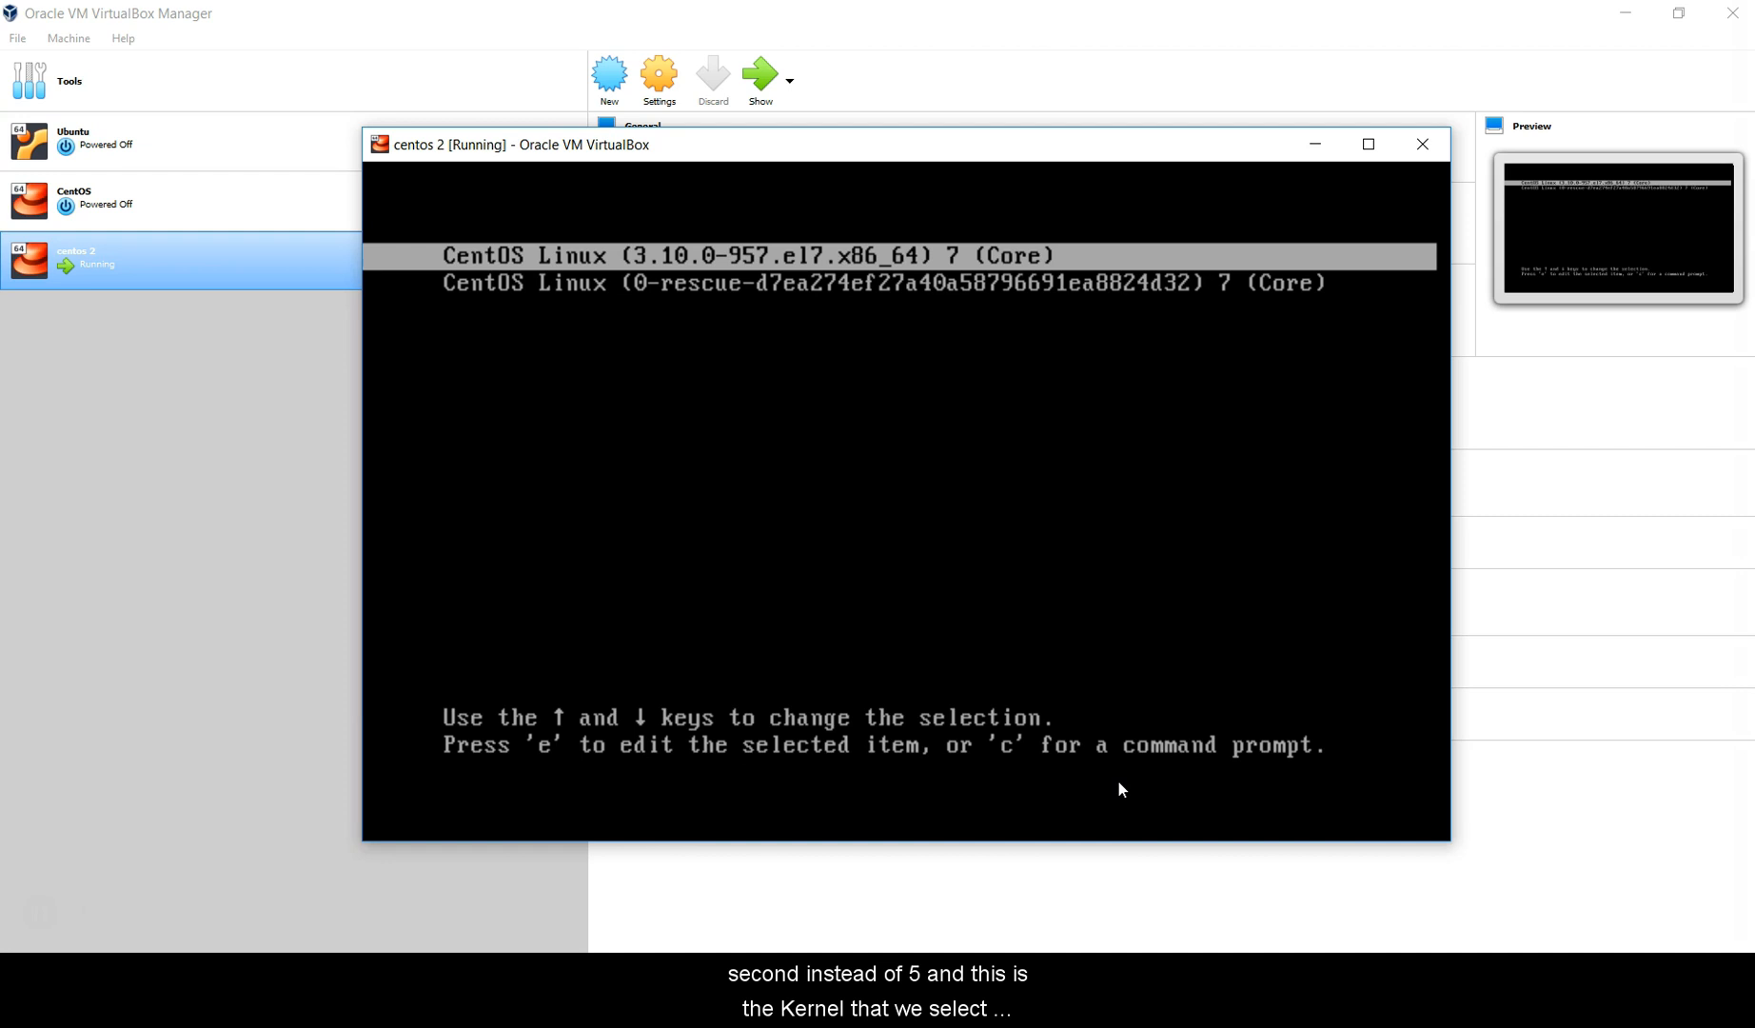
Boot the CentOS Linux 3.10.0-957 kernel entry and wait for the login prompt
{"action": "key", "text": "Return"}
{"action": "type", "text": "r"}
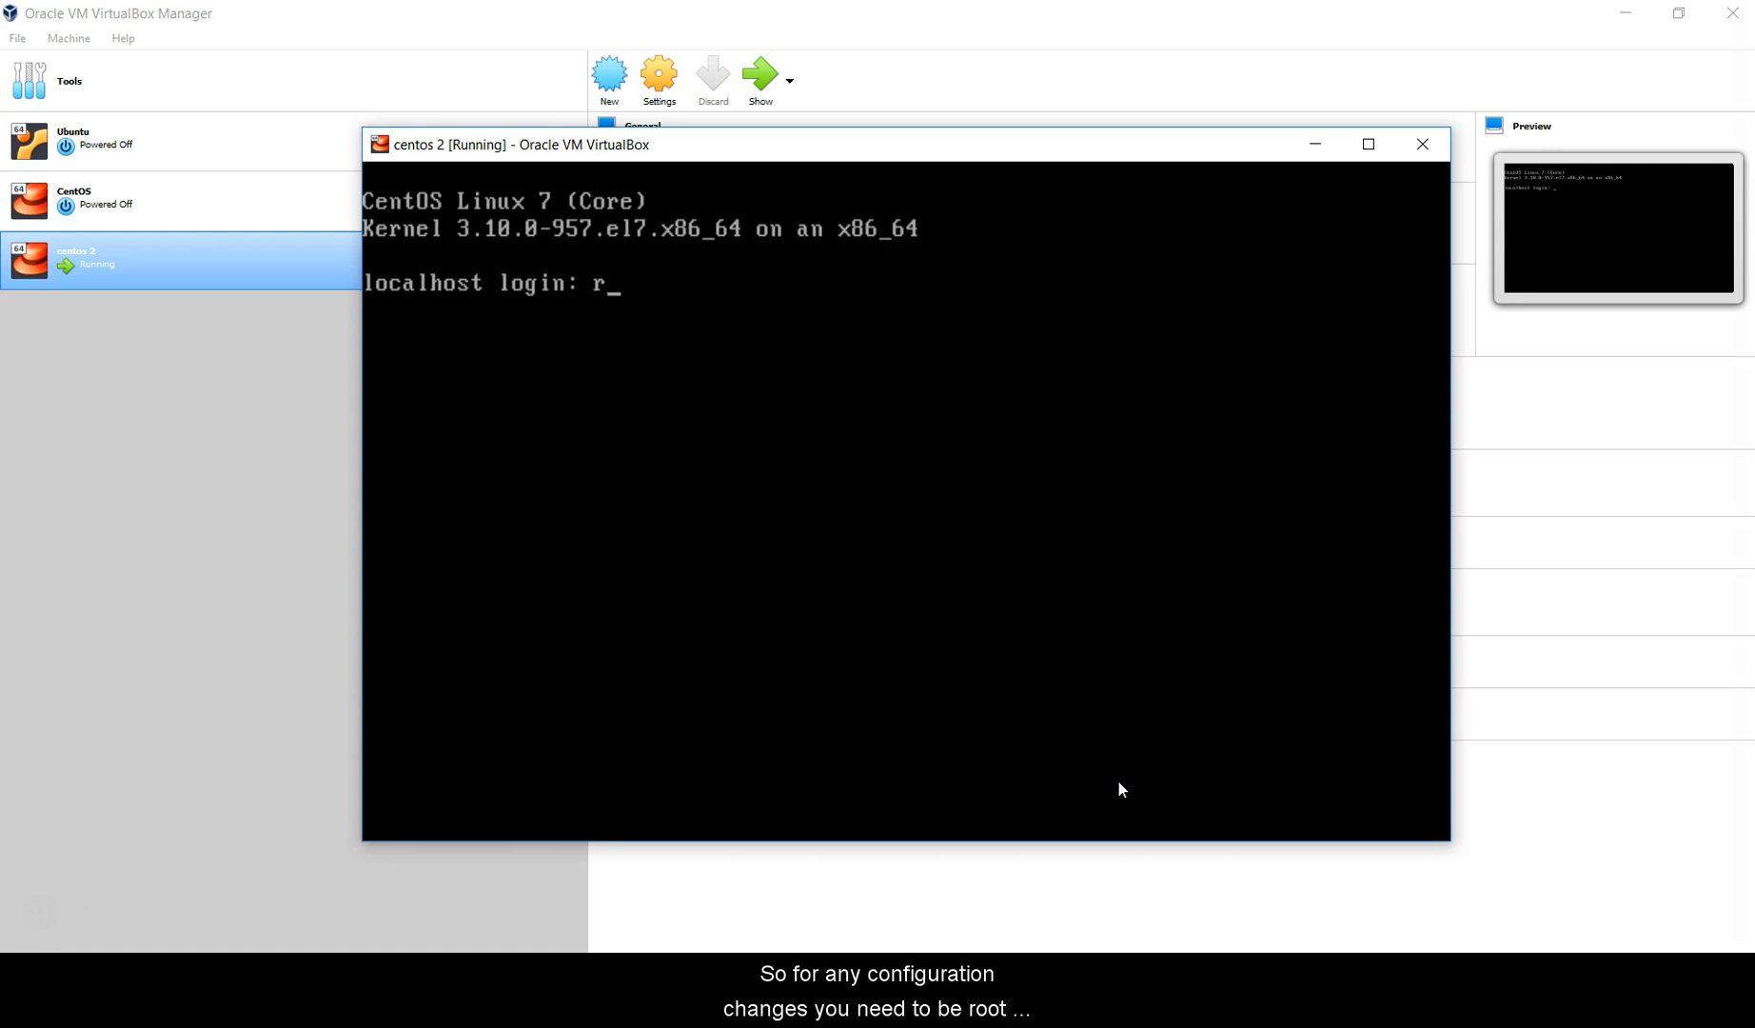
Log in as root, edit /etc/default/grub in vim to GRUB_TIMEOUT=1, and save
{"action": "type", "text": "oot"}
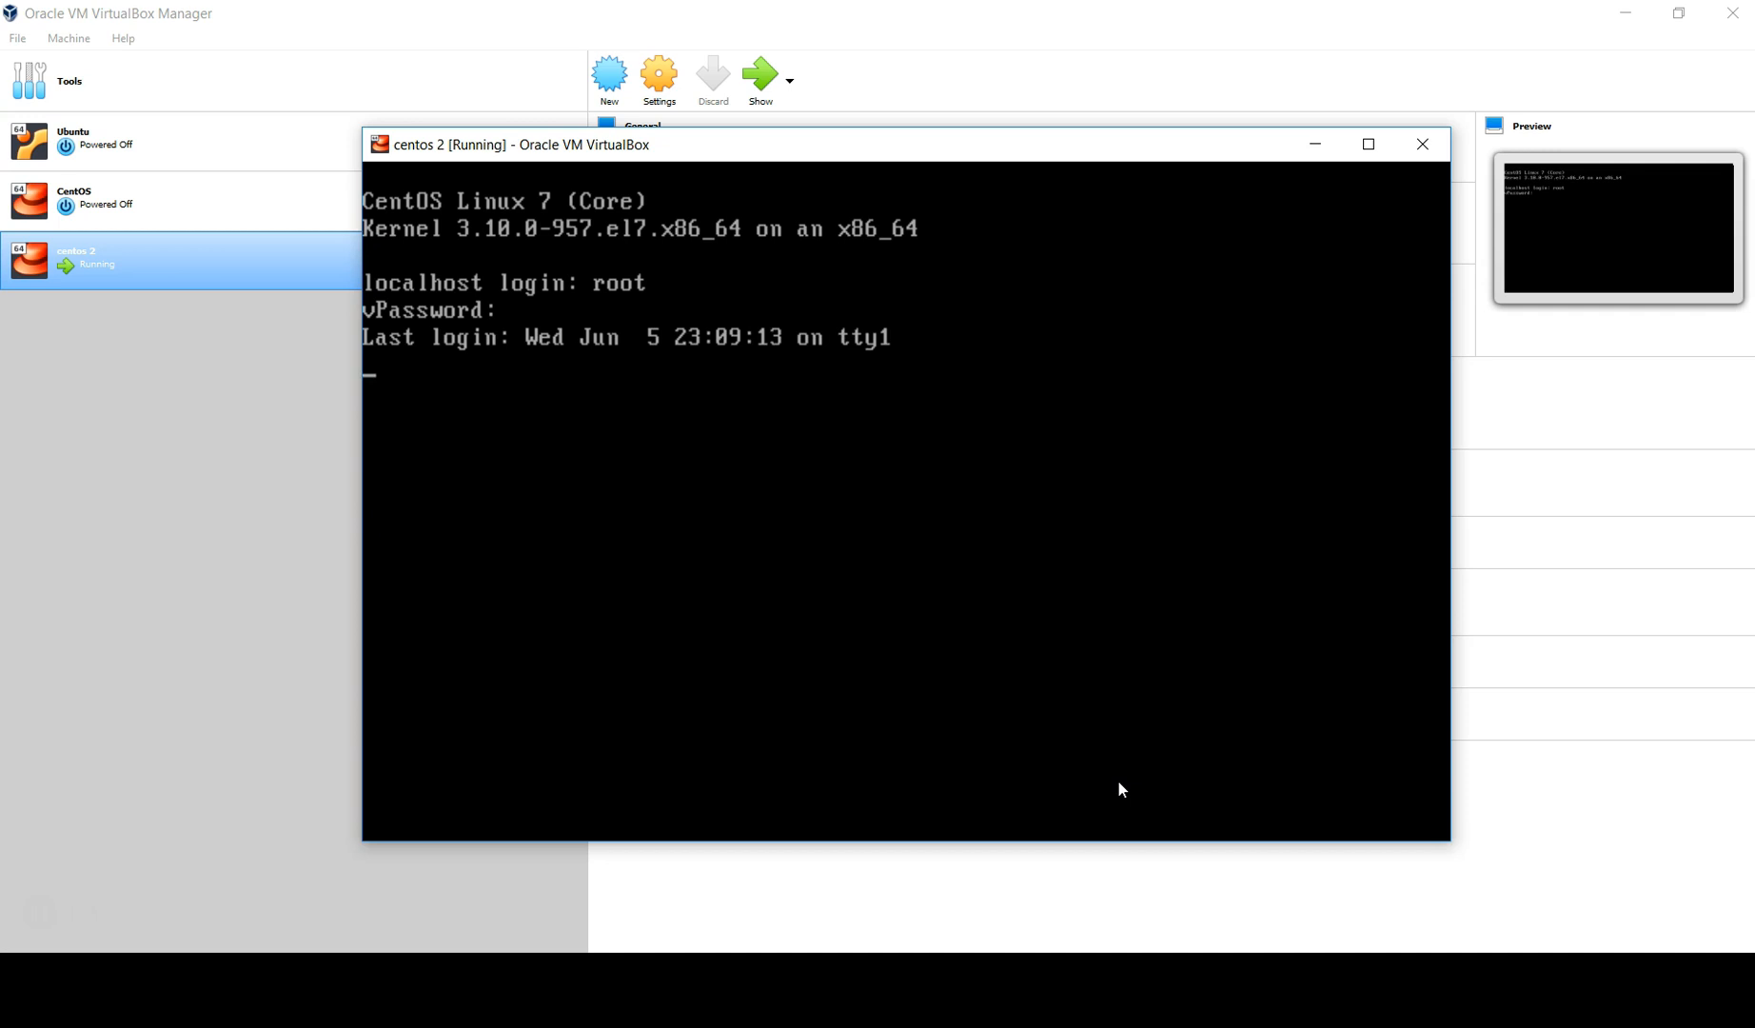
{"action": "type", "text": "vim /etc/"}
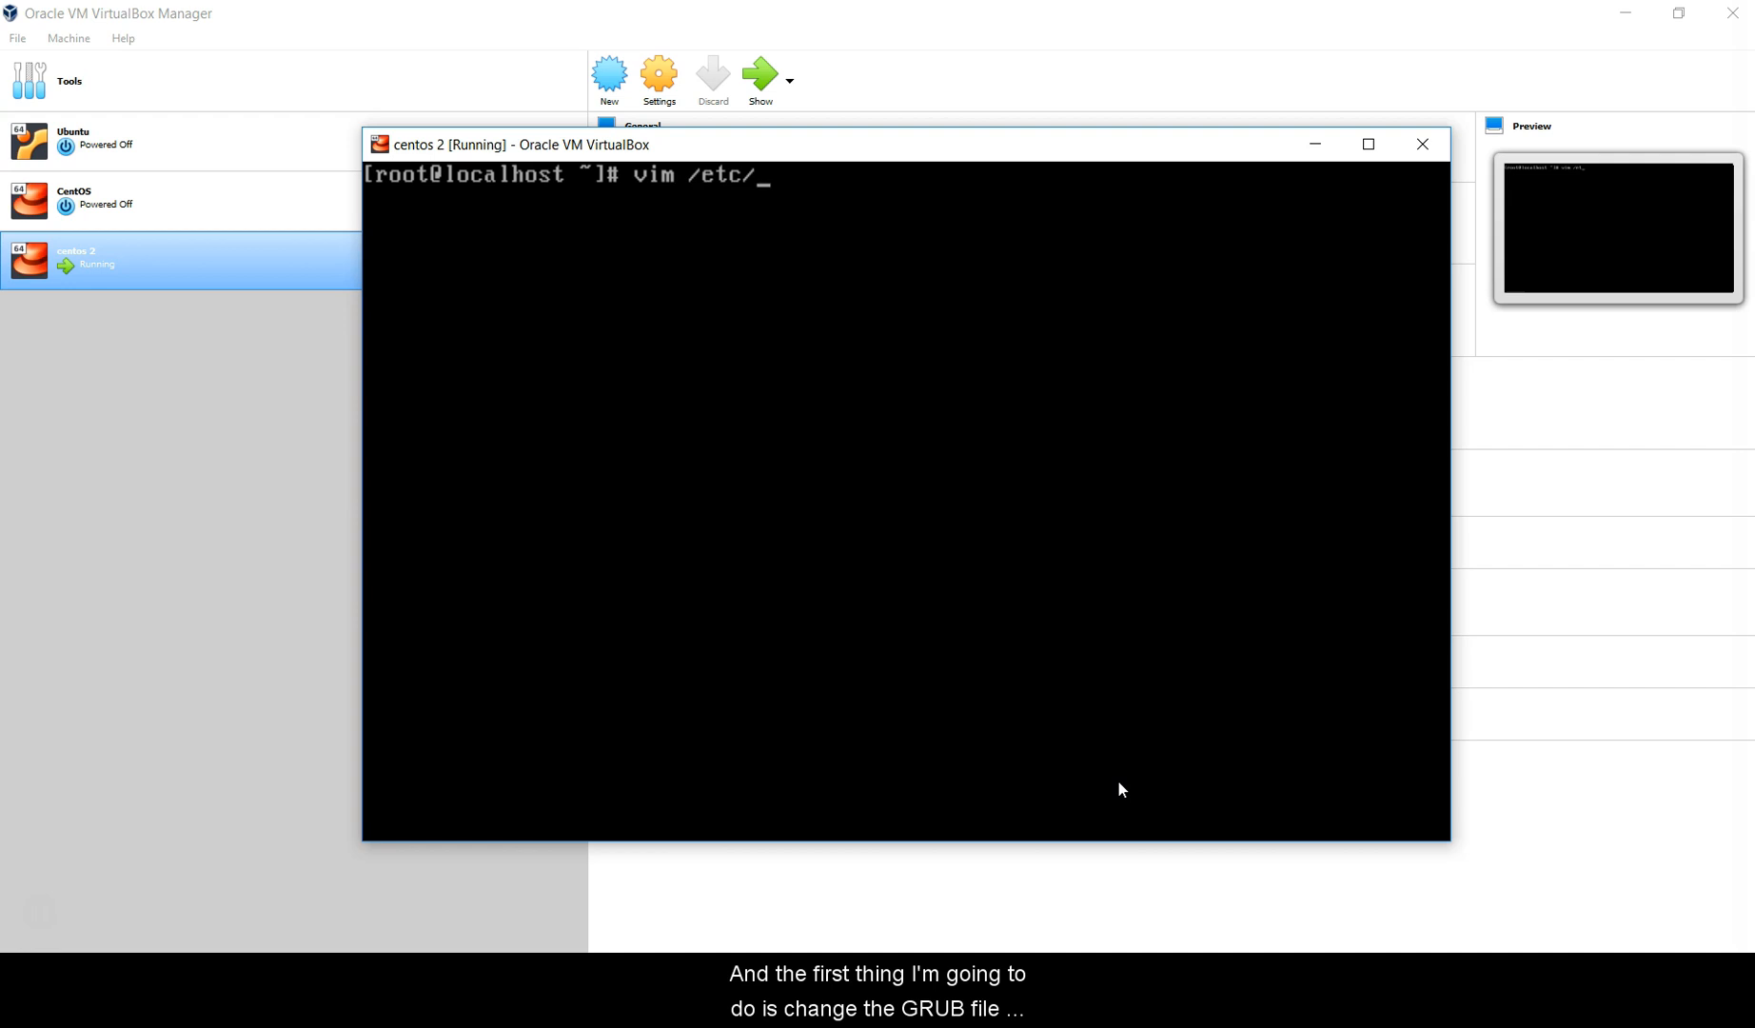
{"action": "type", "text": "default/grub"}
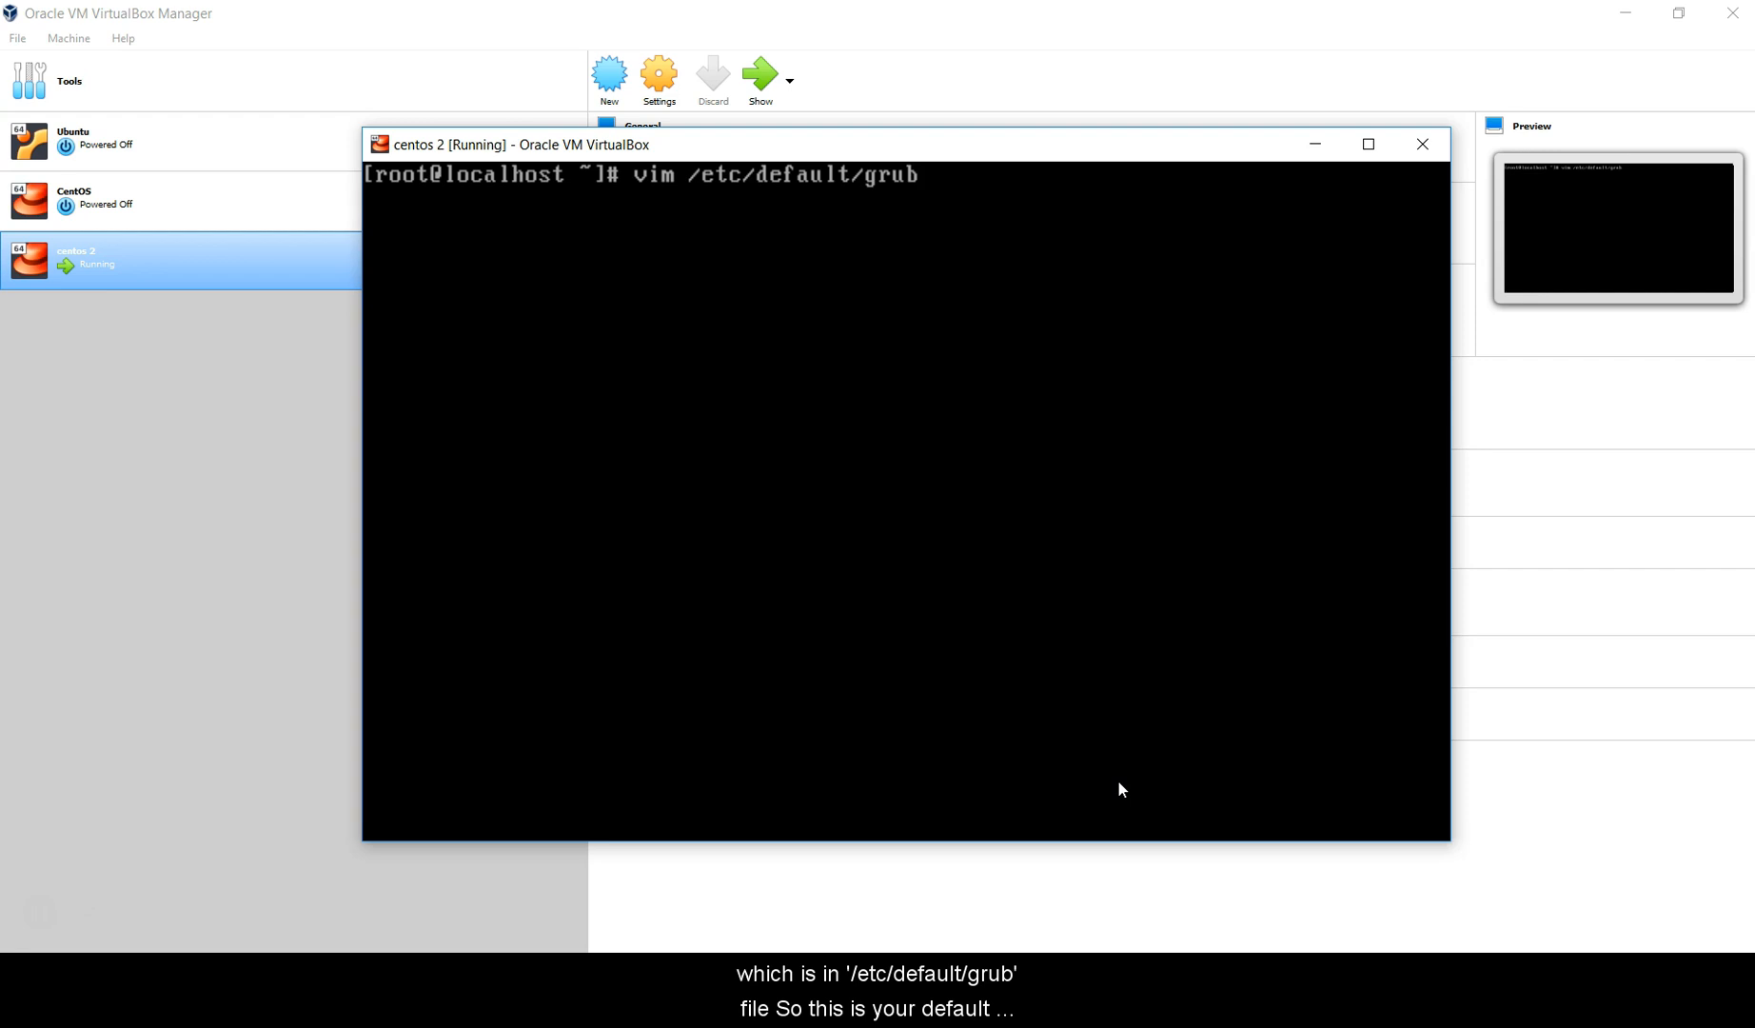
{"action": "key", "text": "Return"}
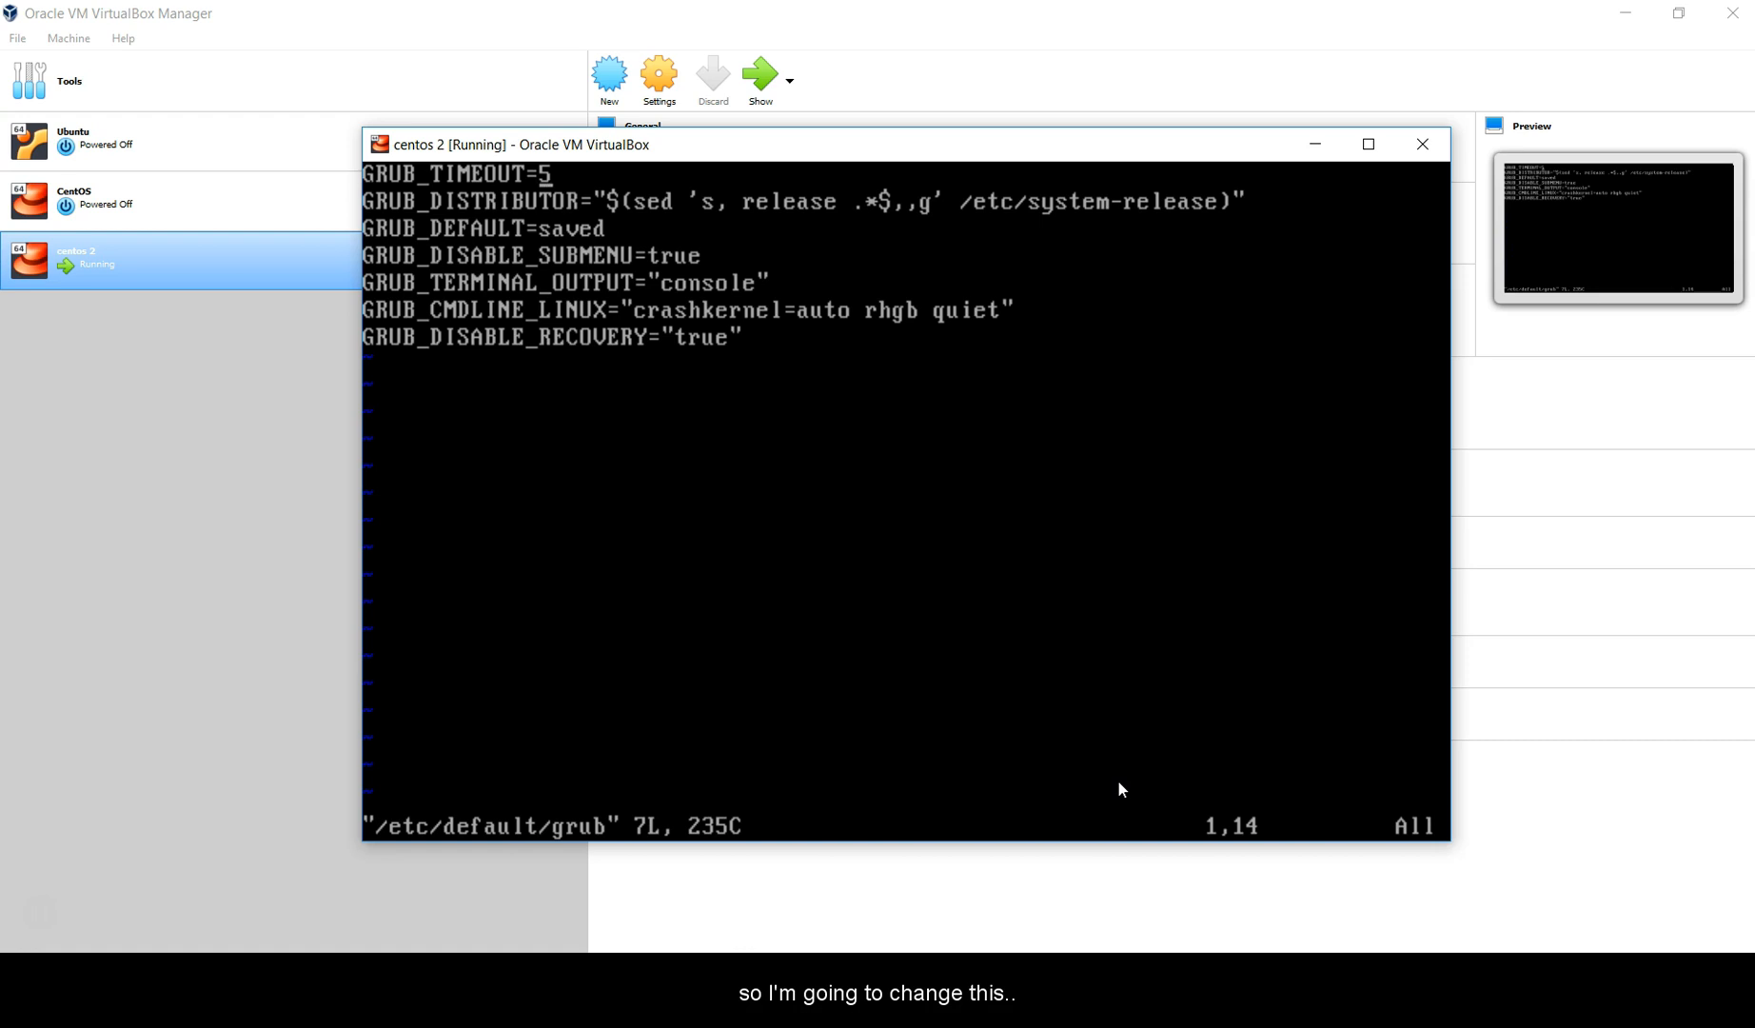
{"action": "type", "text": ":wq"}
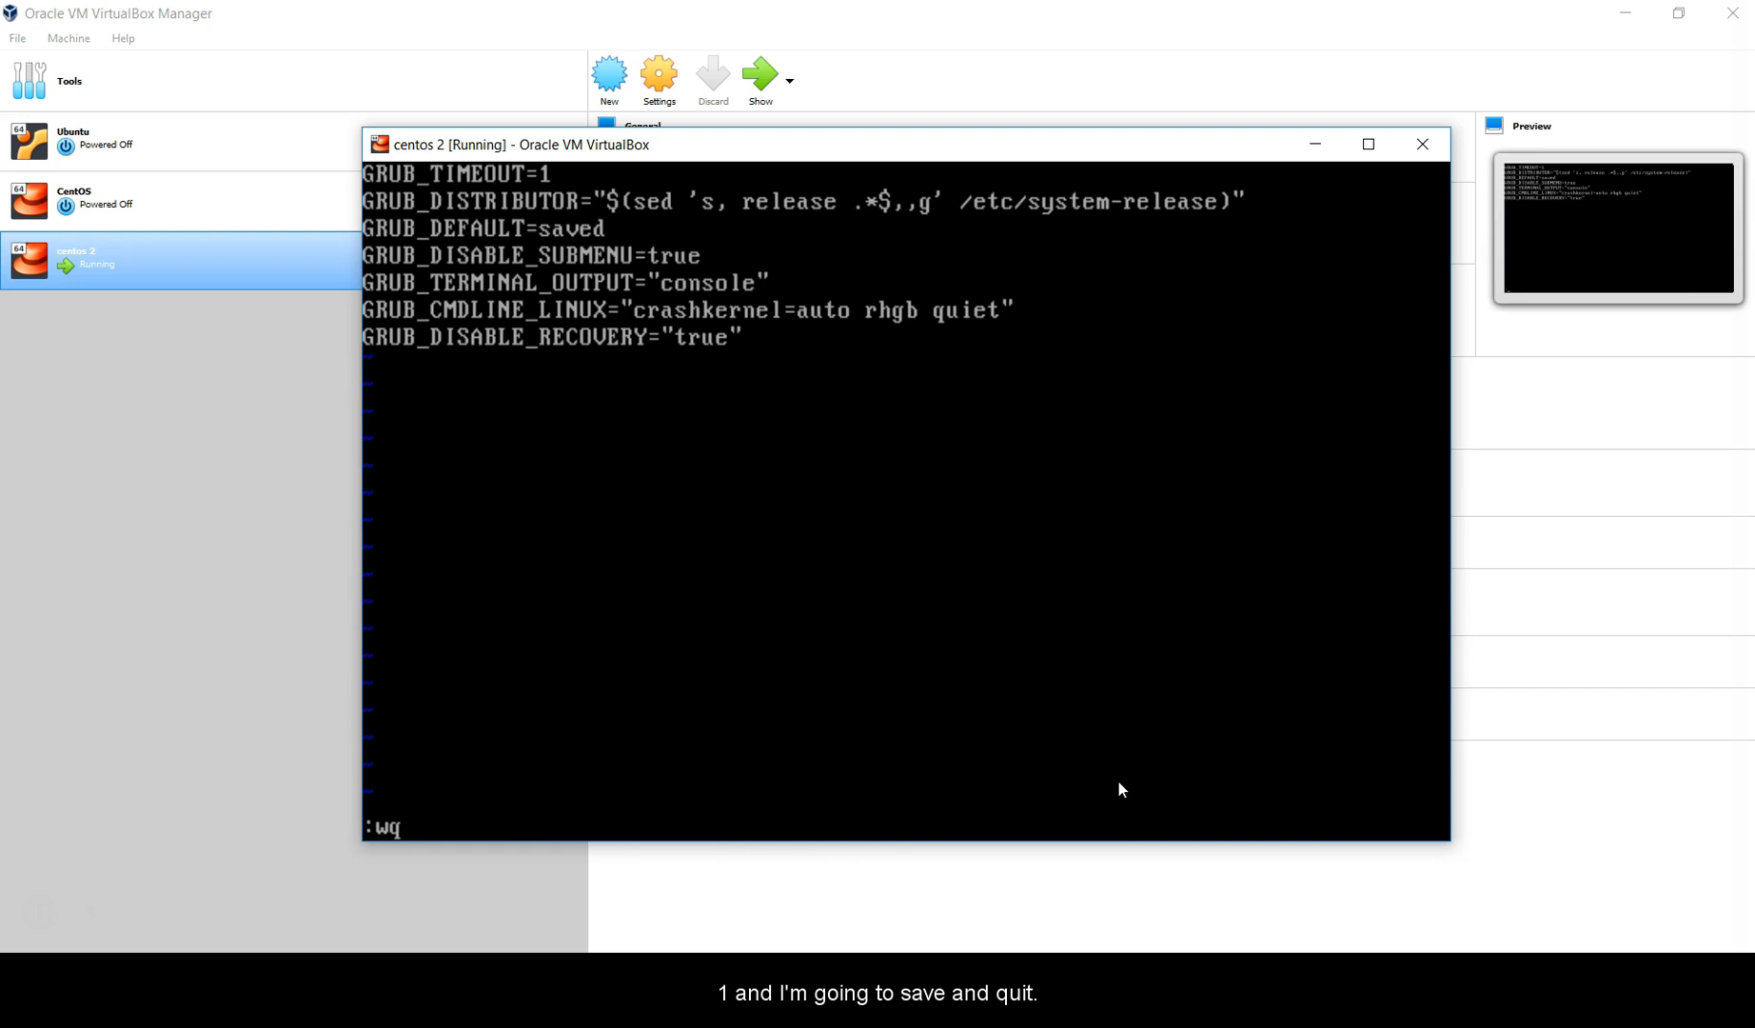
{"action": "key", "text": "Return"}
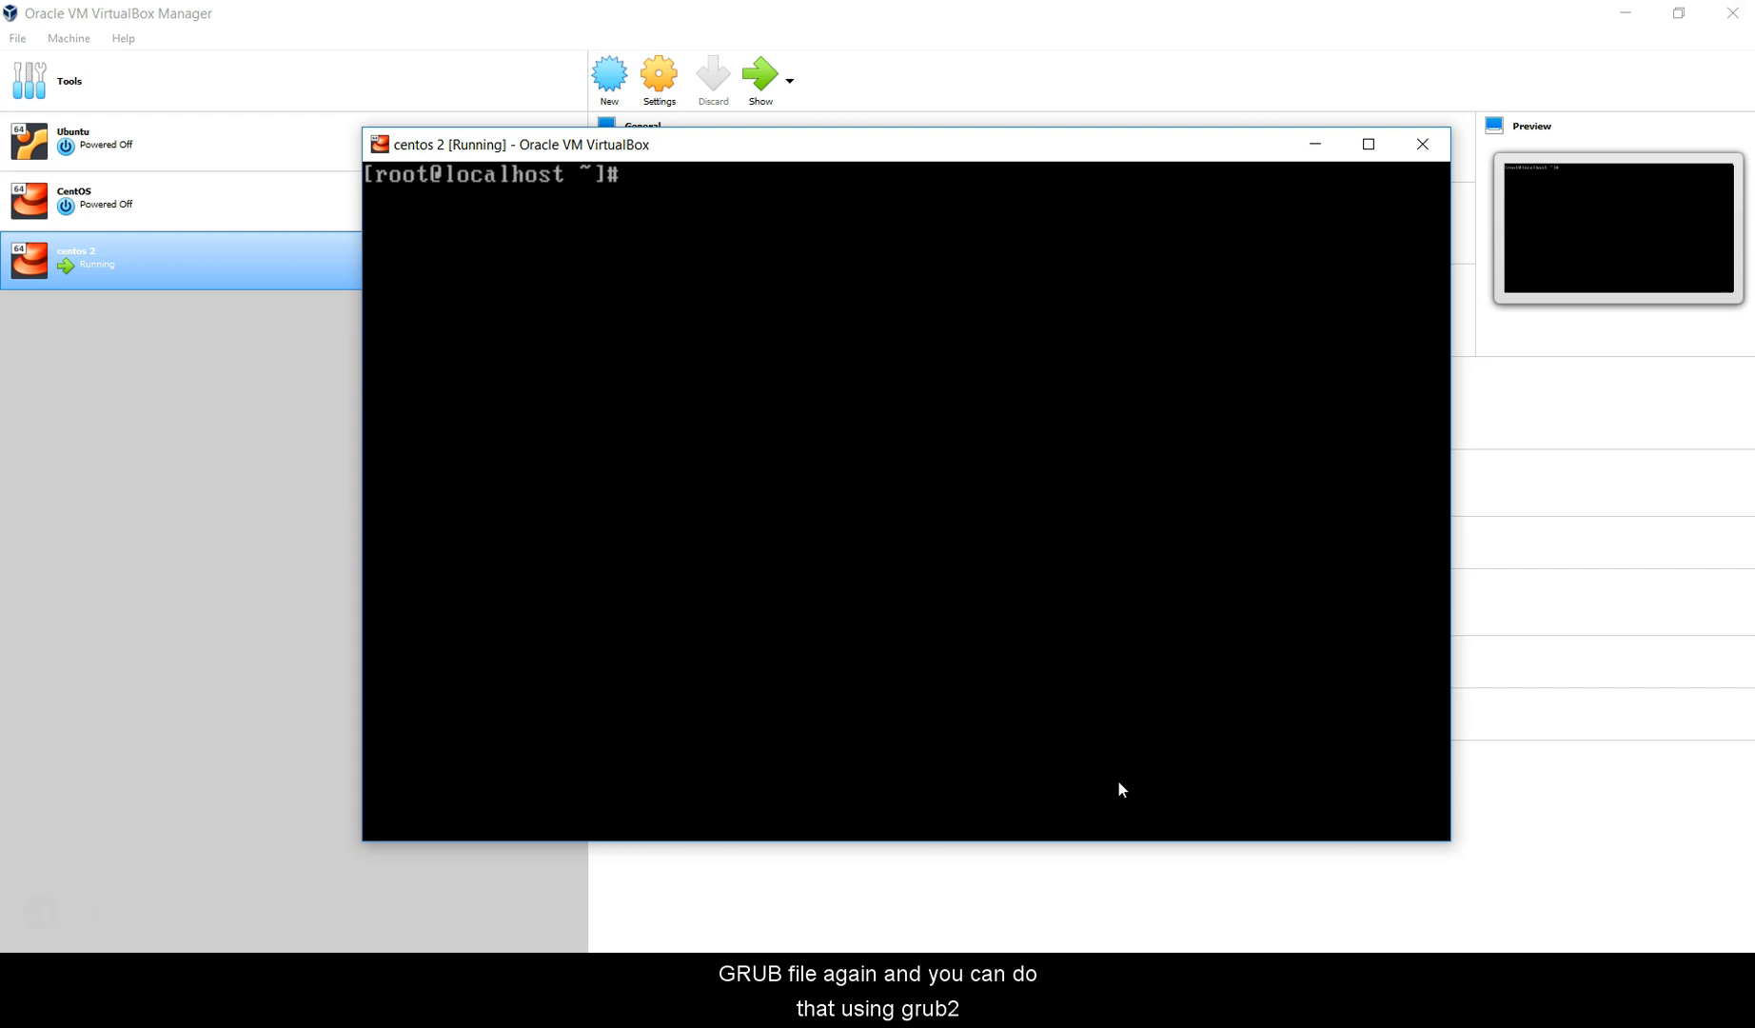
Run grub2-mkconfig to print a generated GRUB configuration to the screen
{"action": "type", "text": "grub2-mkconfig"}
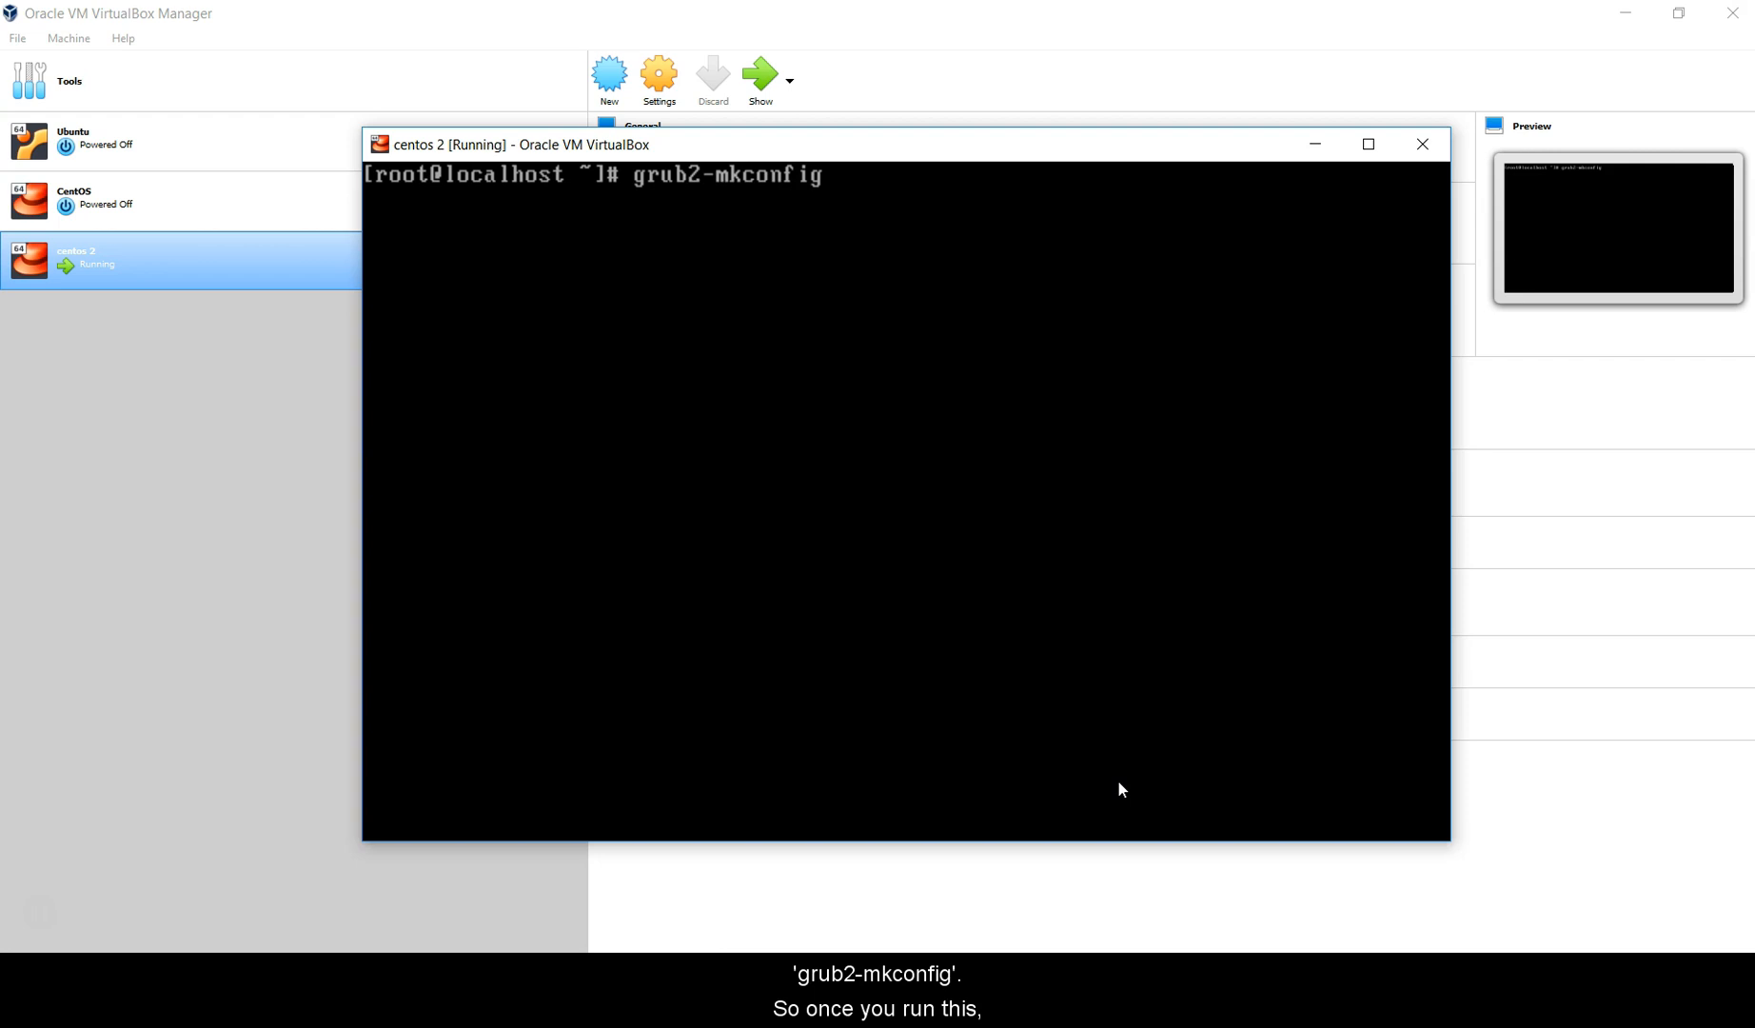
{"action": "key", "text": "Return"}
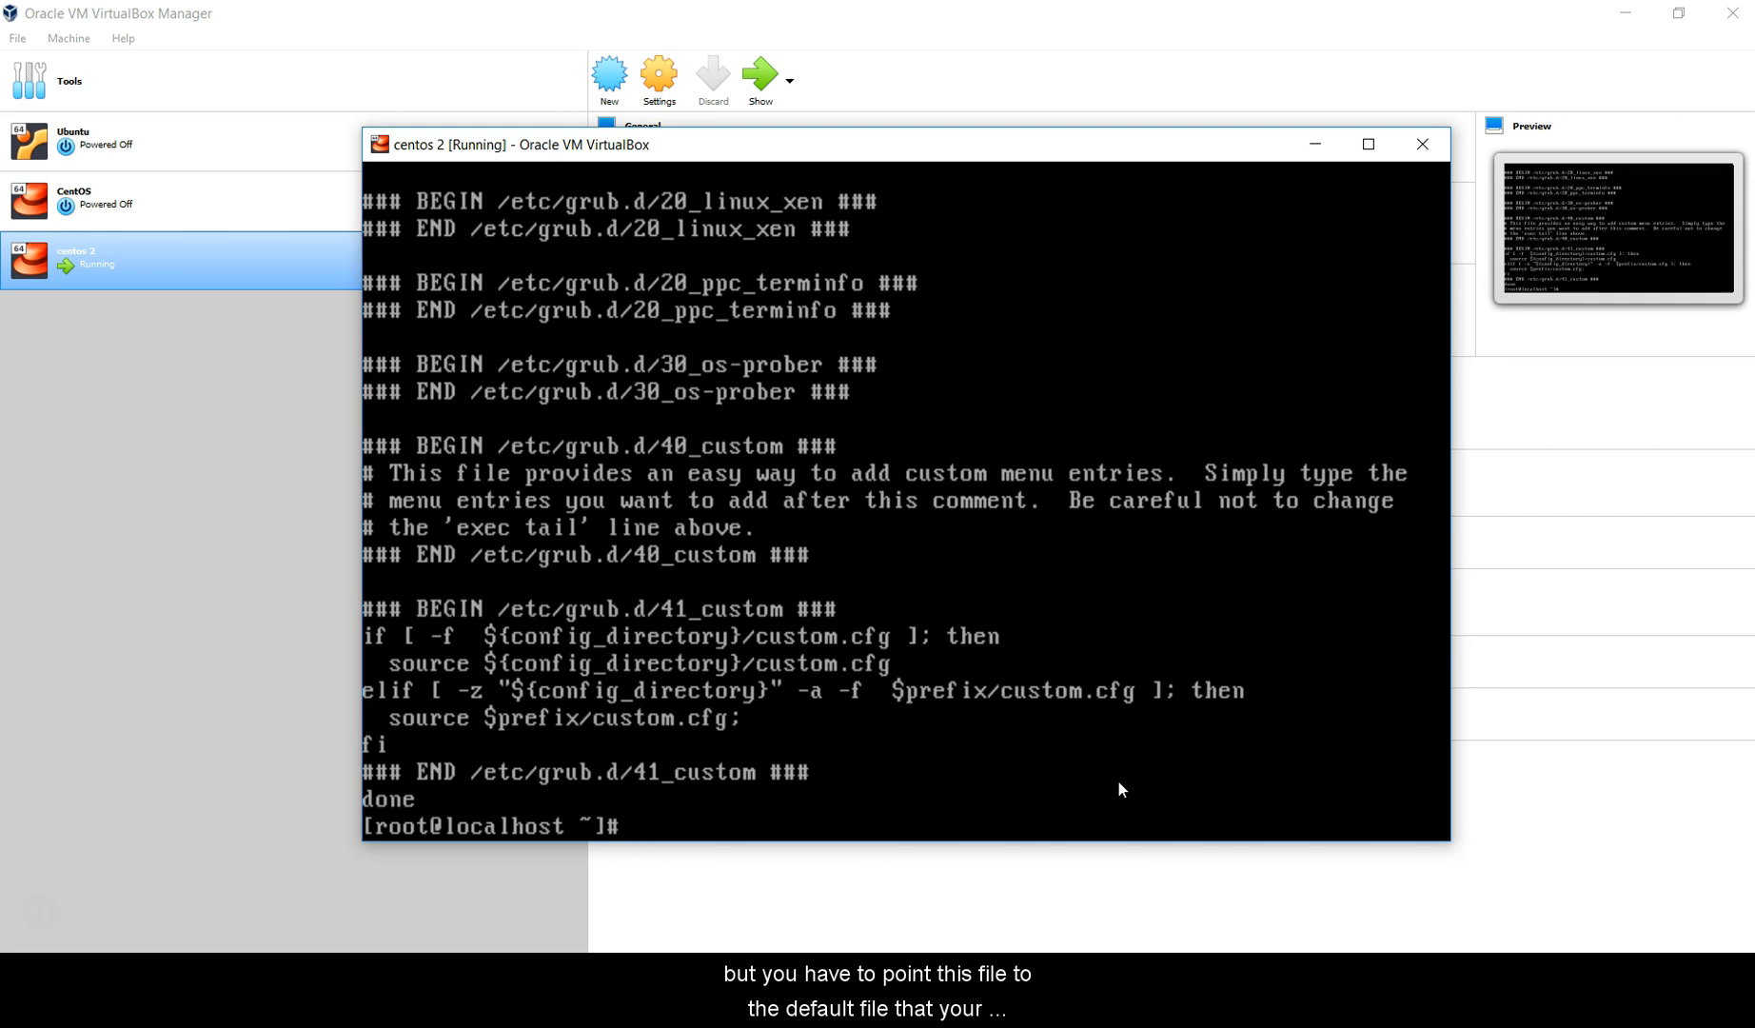
Run grub2-mkconfig > /boot/grub2/grub.cfg to write the regenerated configuration
{"action": "type", "text": "grub2-mkconfig"}
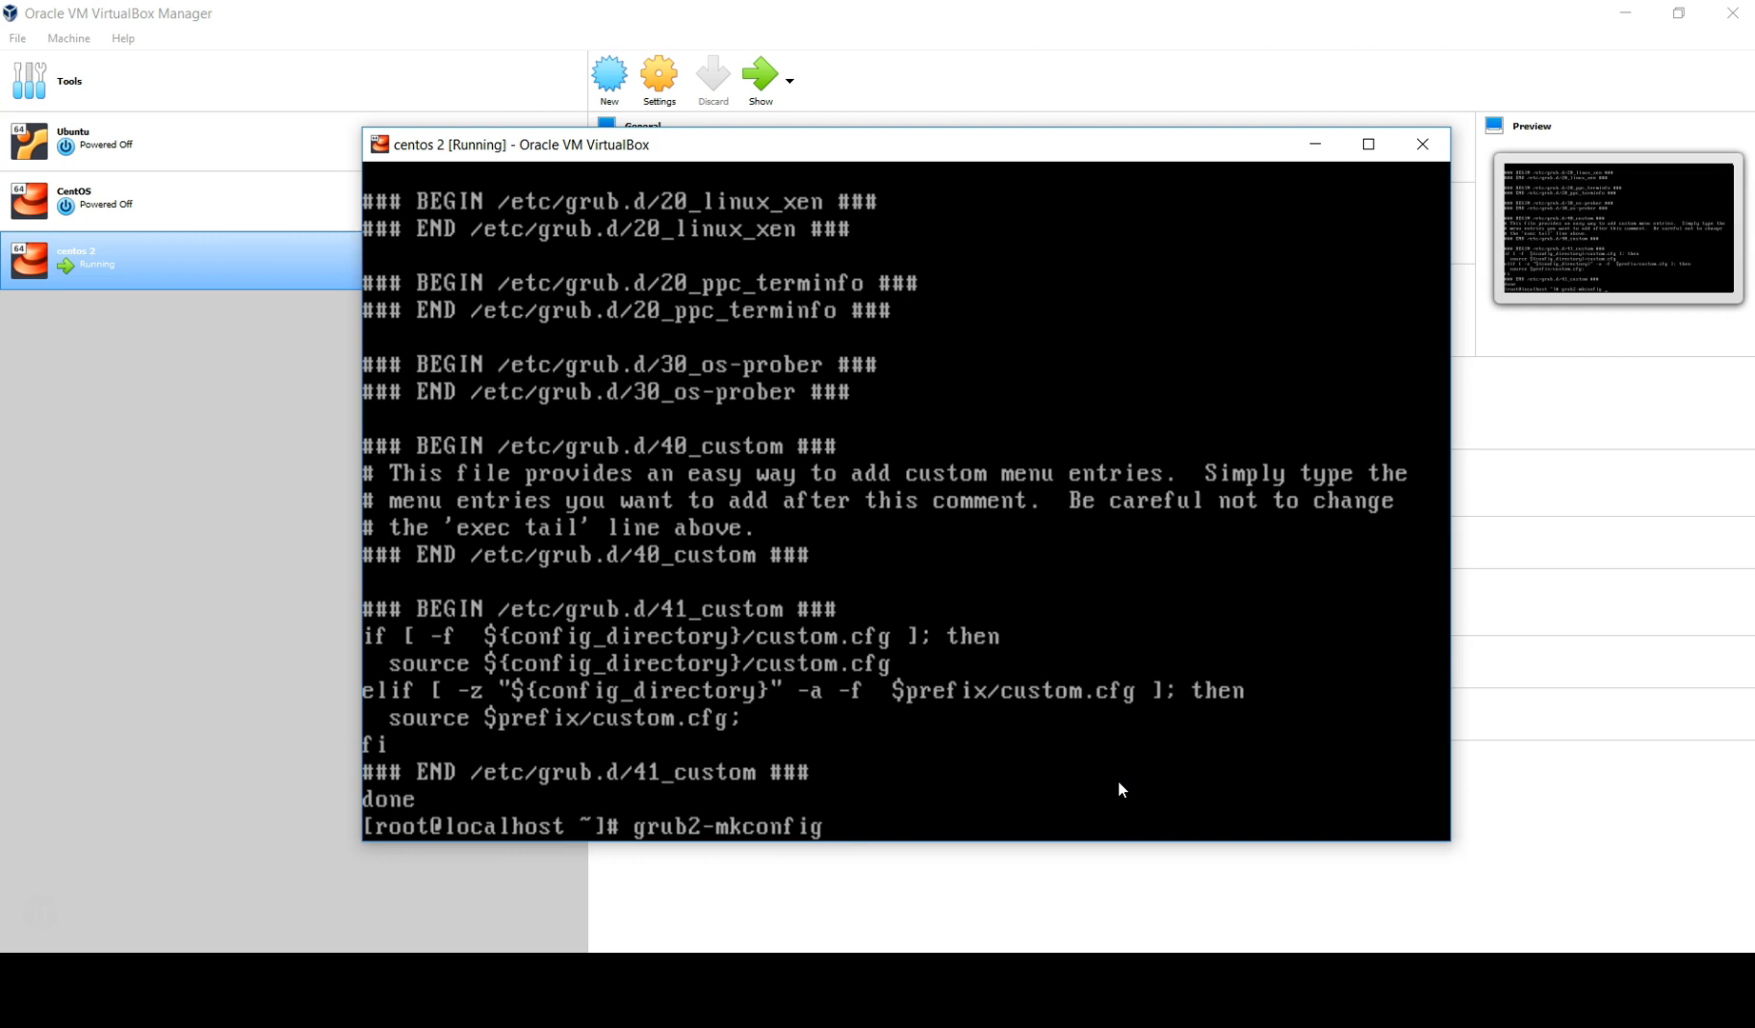
{"action": "type", "text": "> /boot/grub2/grub"}
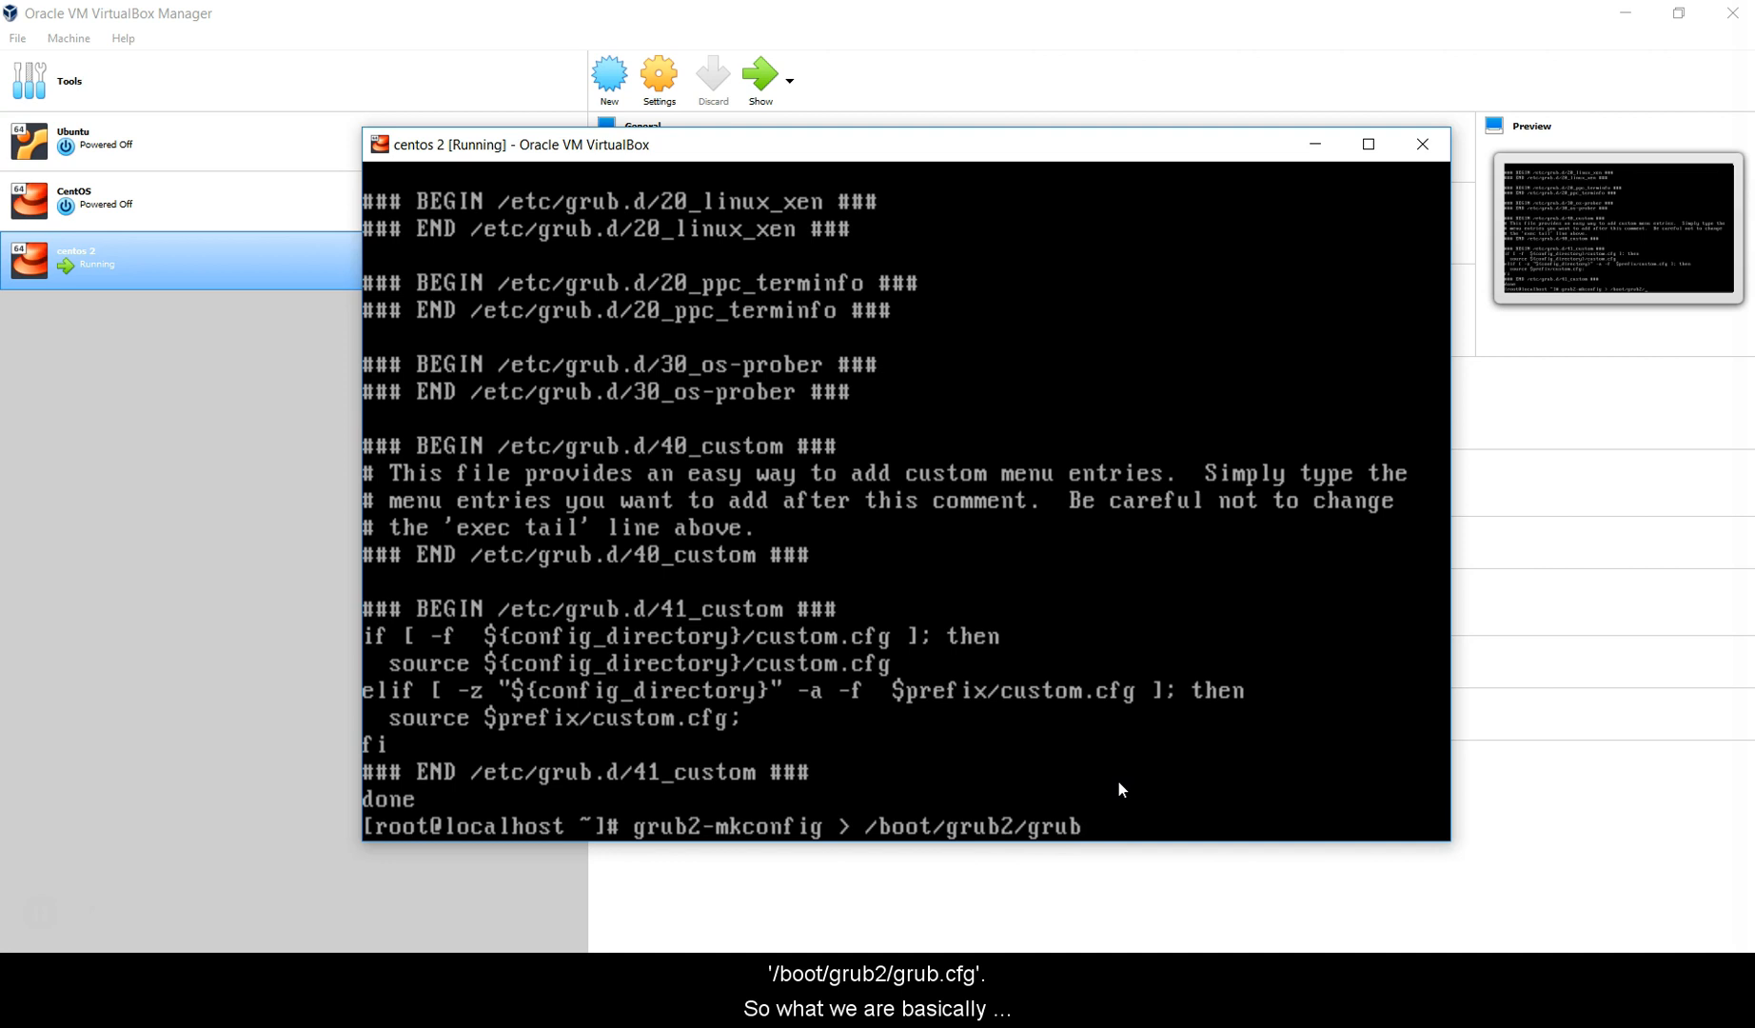
{"action": "mouse_move", "coordinate": [649, 838]}
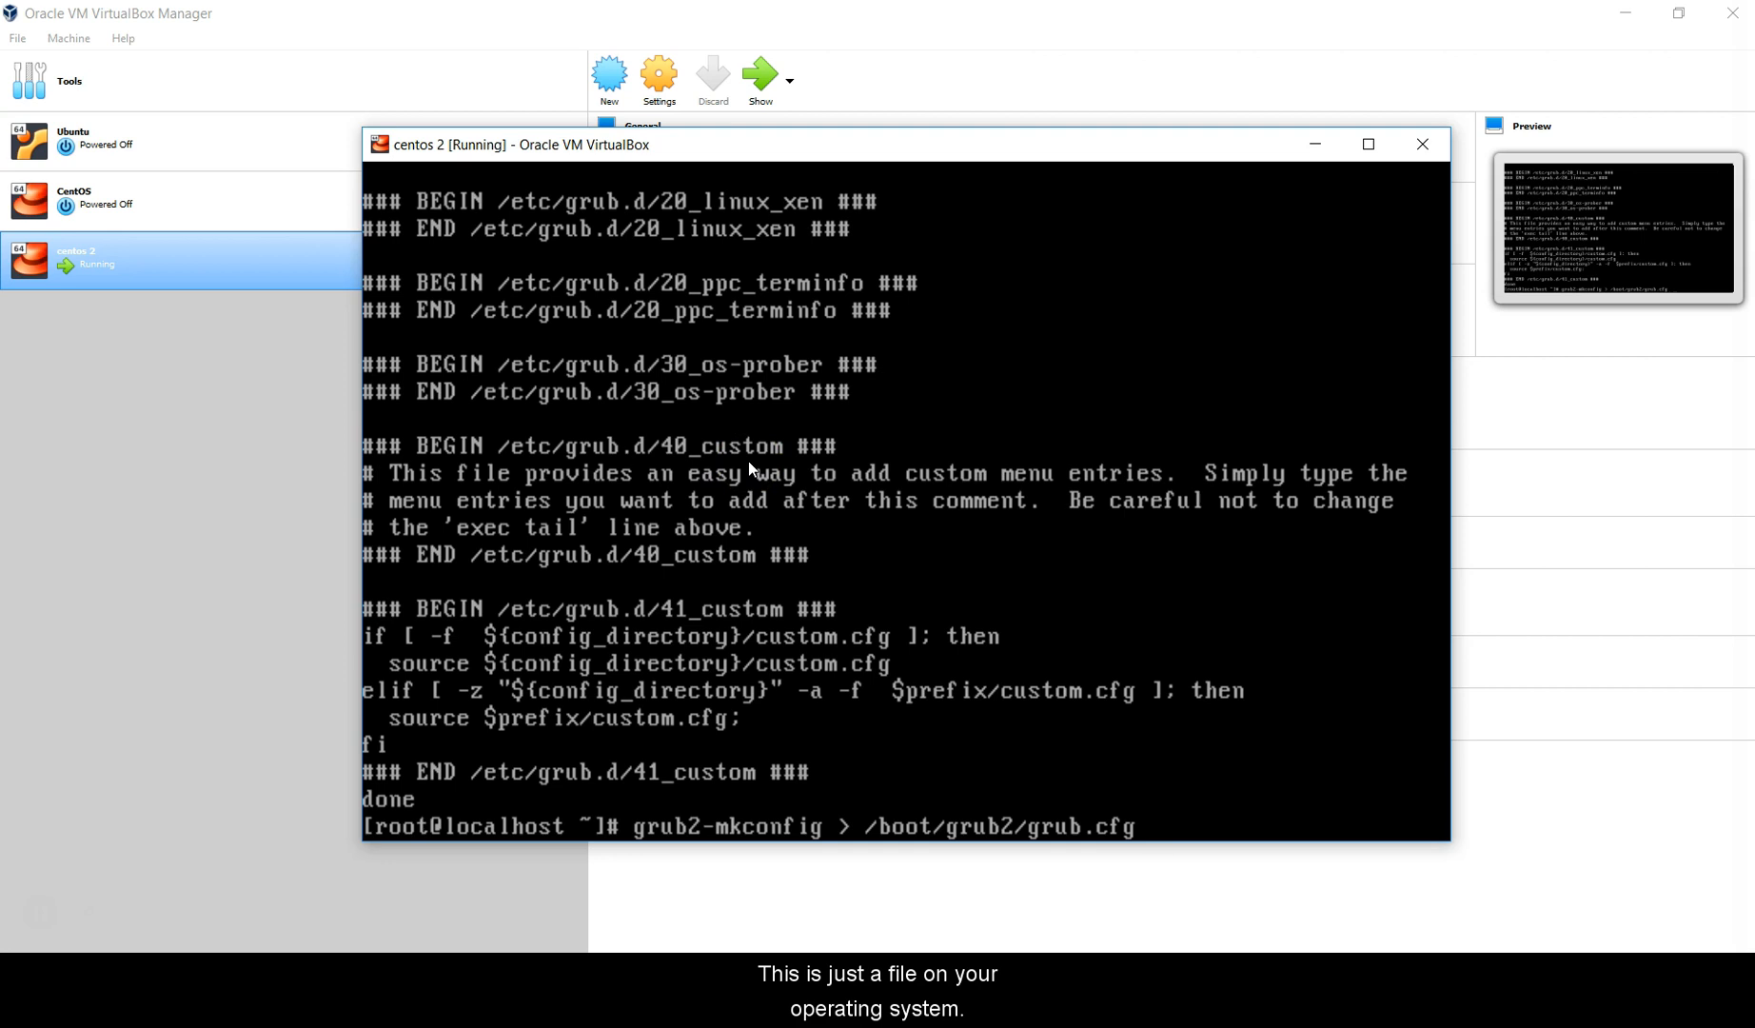
{"action": "mouse_move", "coordinate": [804, 848]}
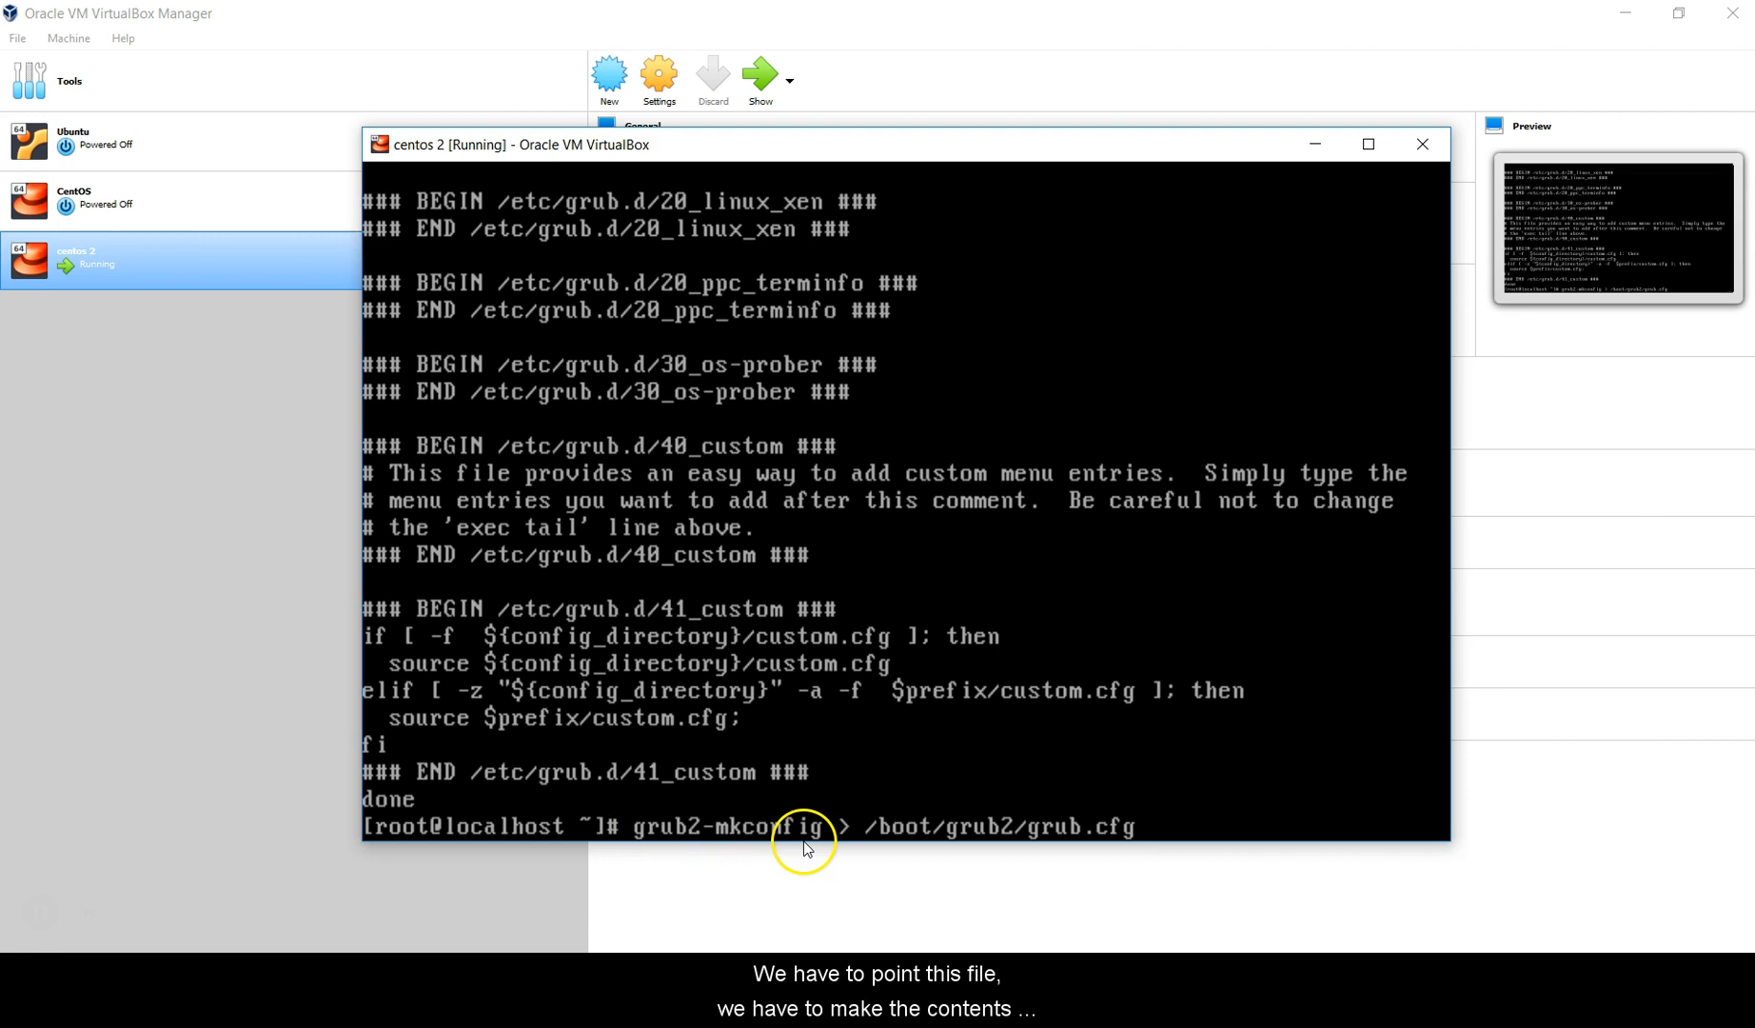
{"action": "mouse_move", "coordinate": [983, 838]}
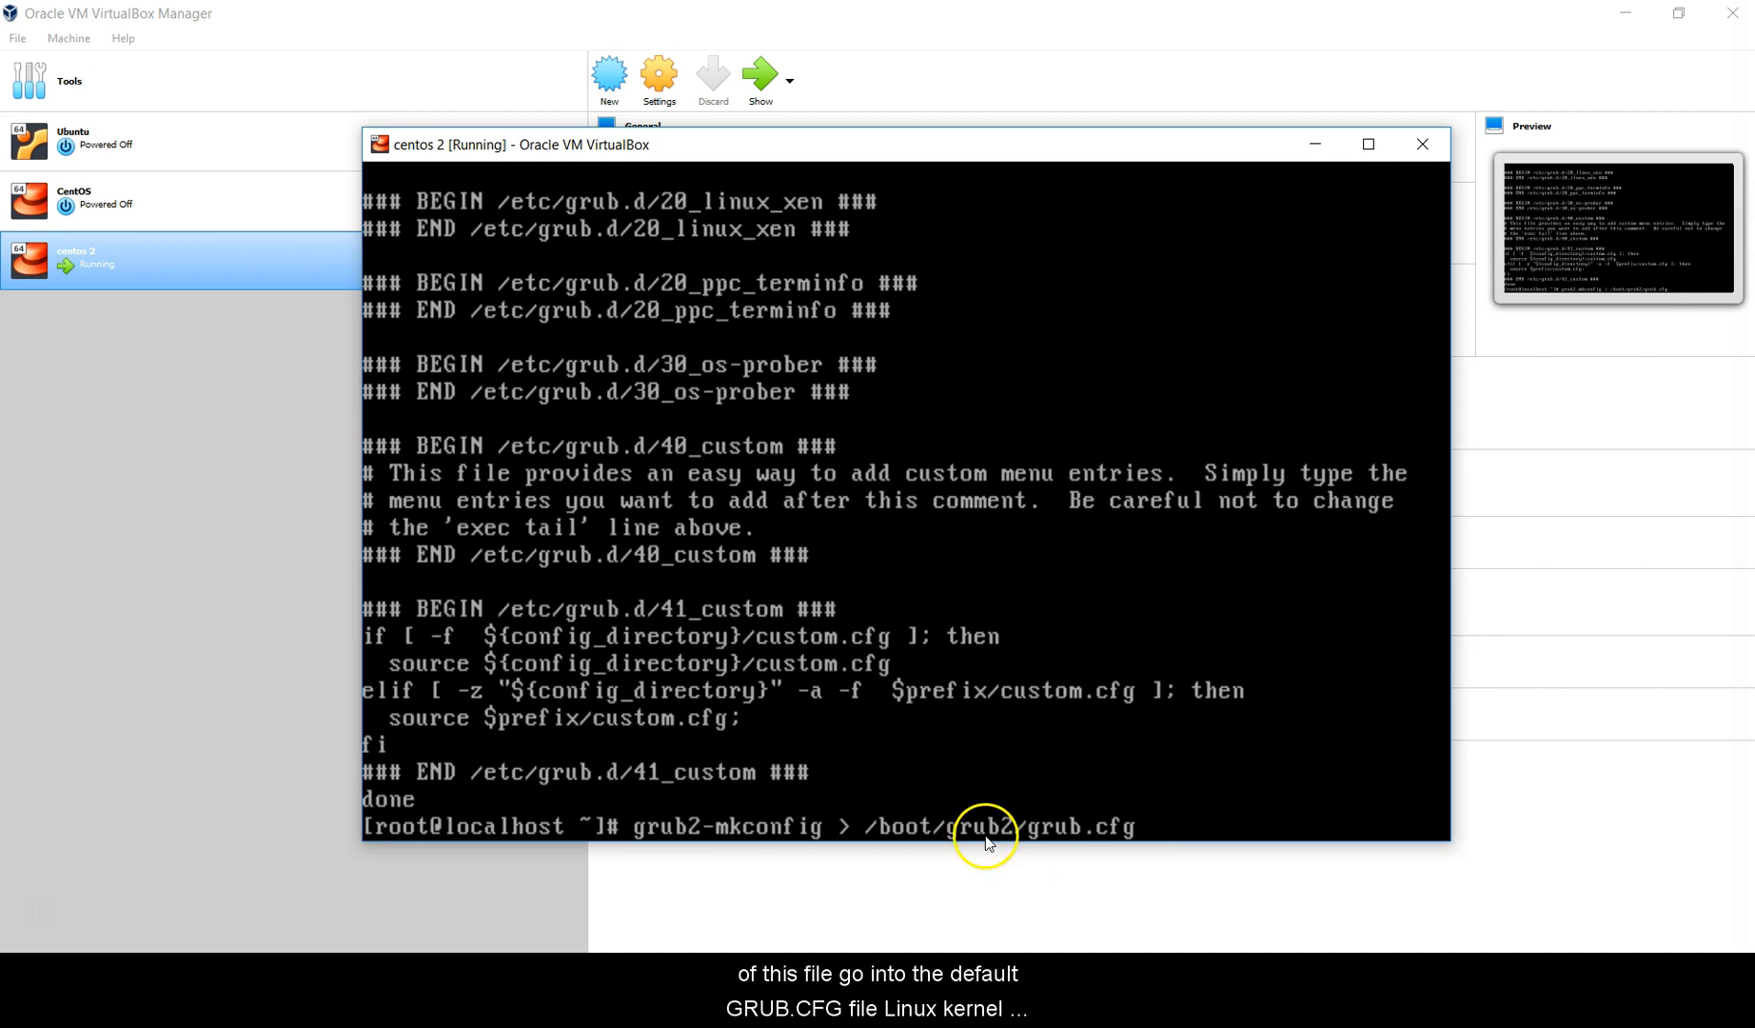
{"action": "mouse_move", "coordinate": [556, 392]}
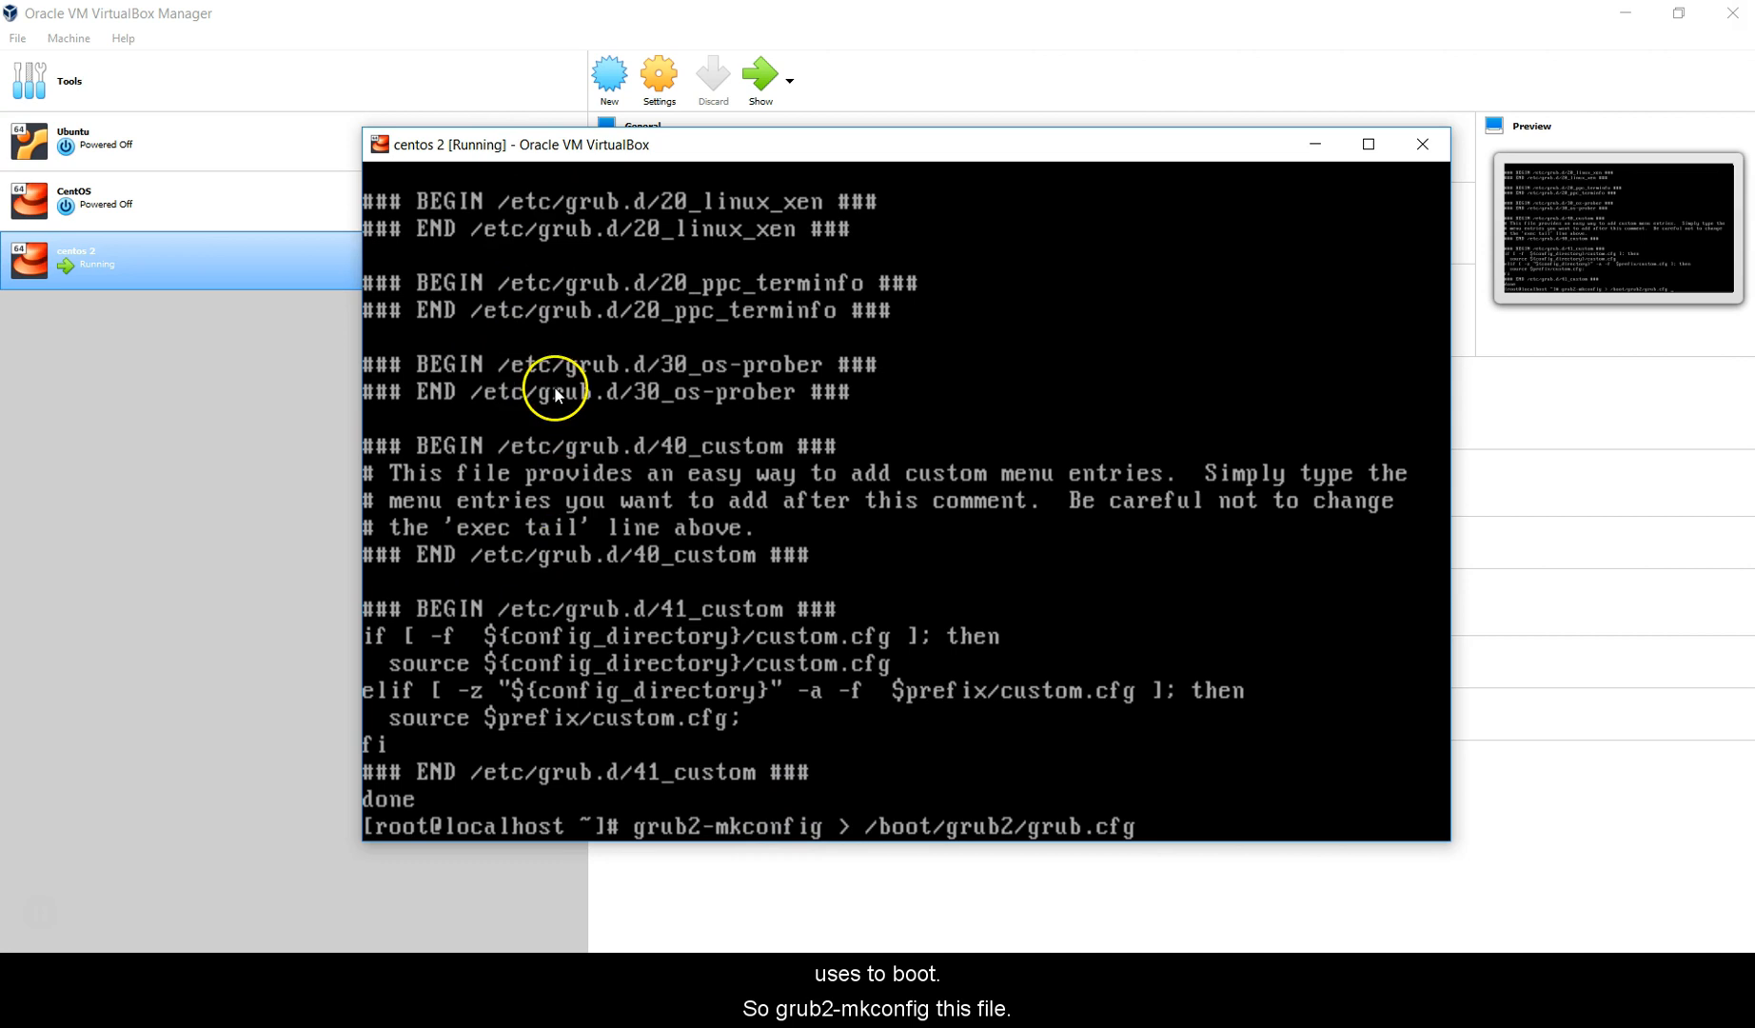
{"action": "mouse_move", "coordinate": [1144, 834]}
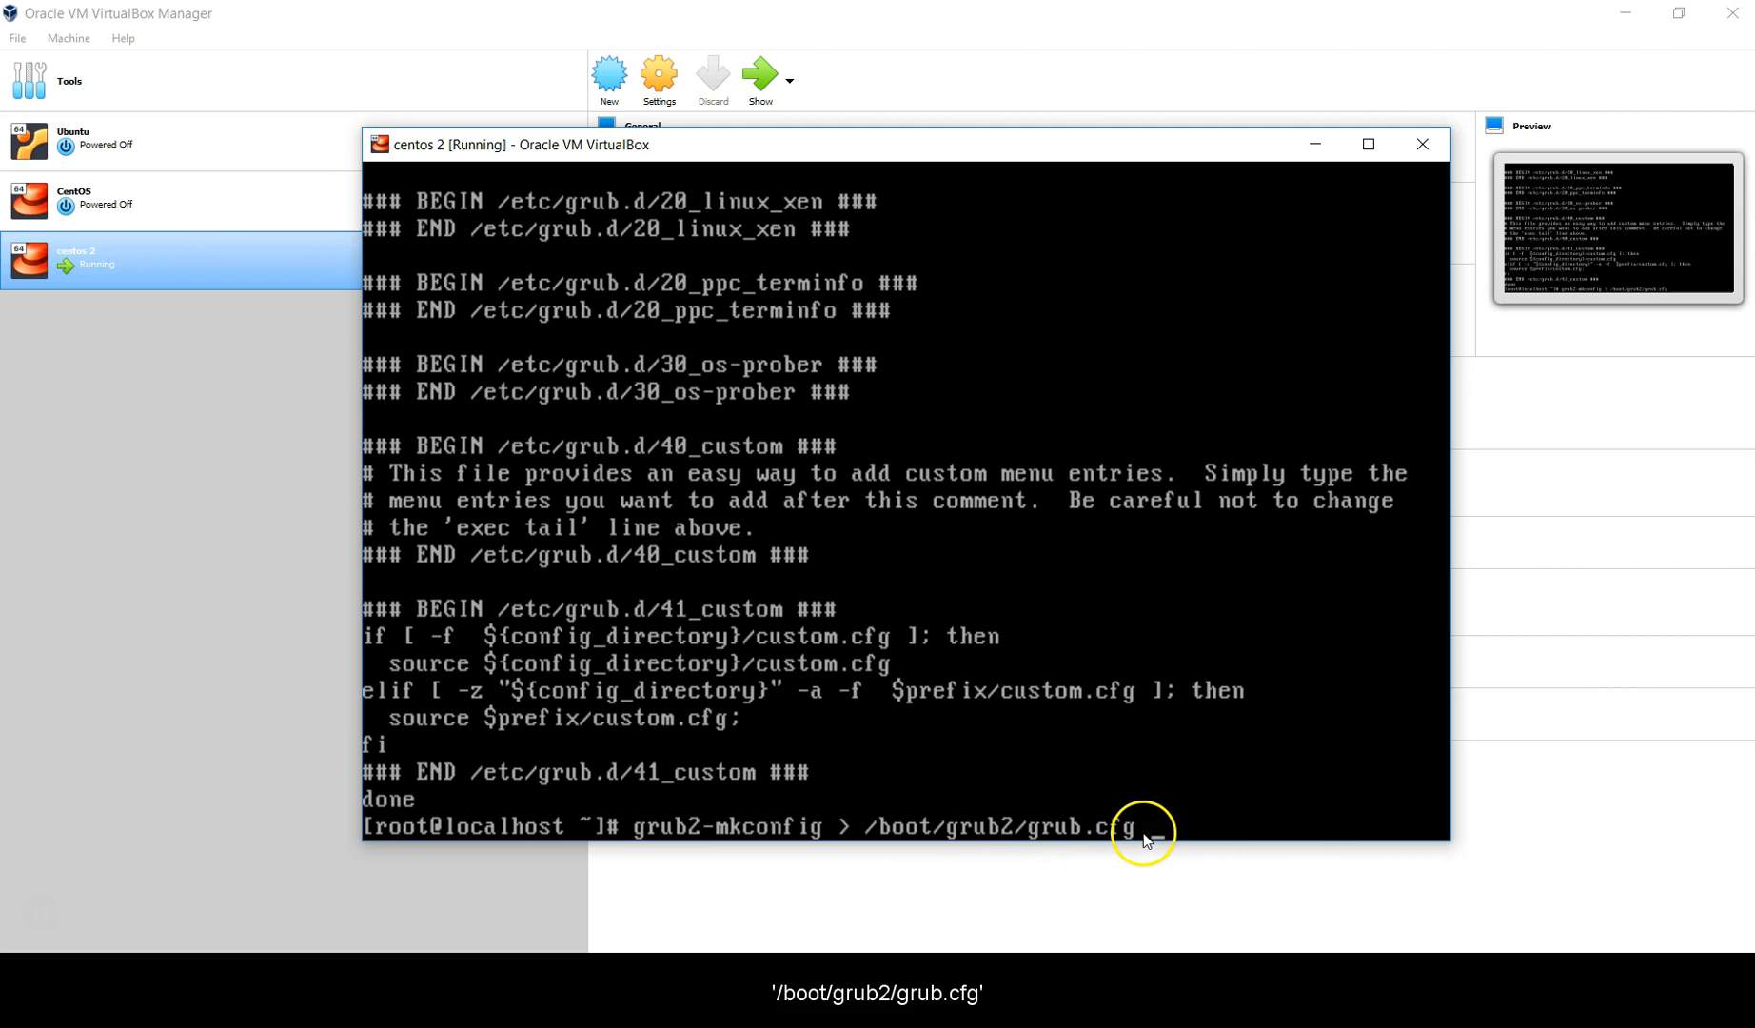
{"action": "key", "text": "Return"}
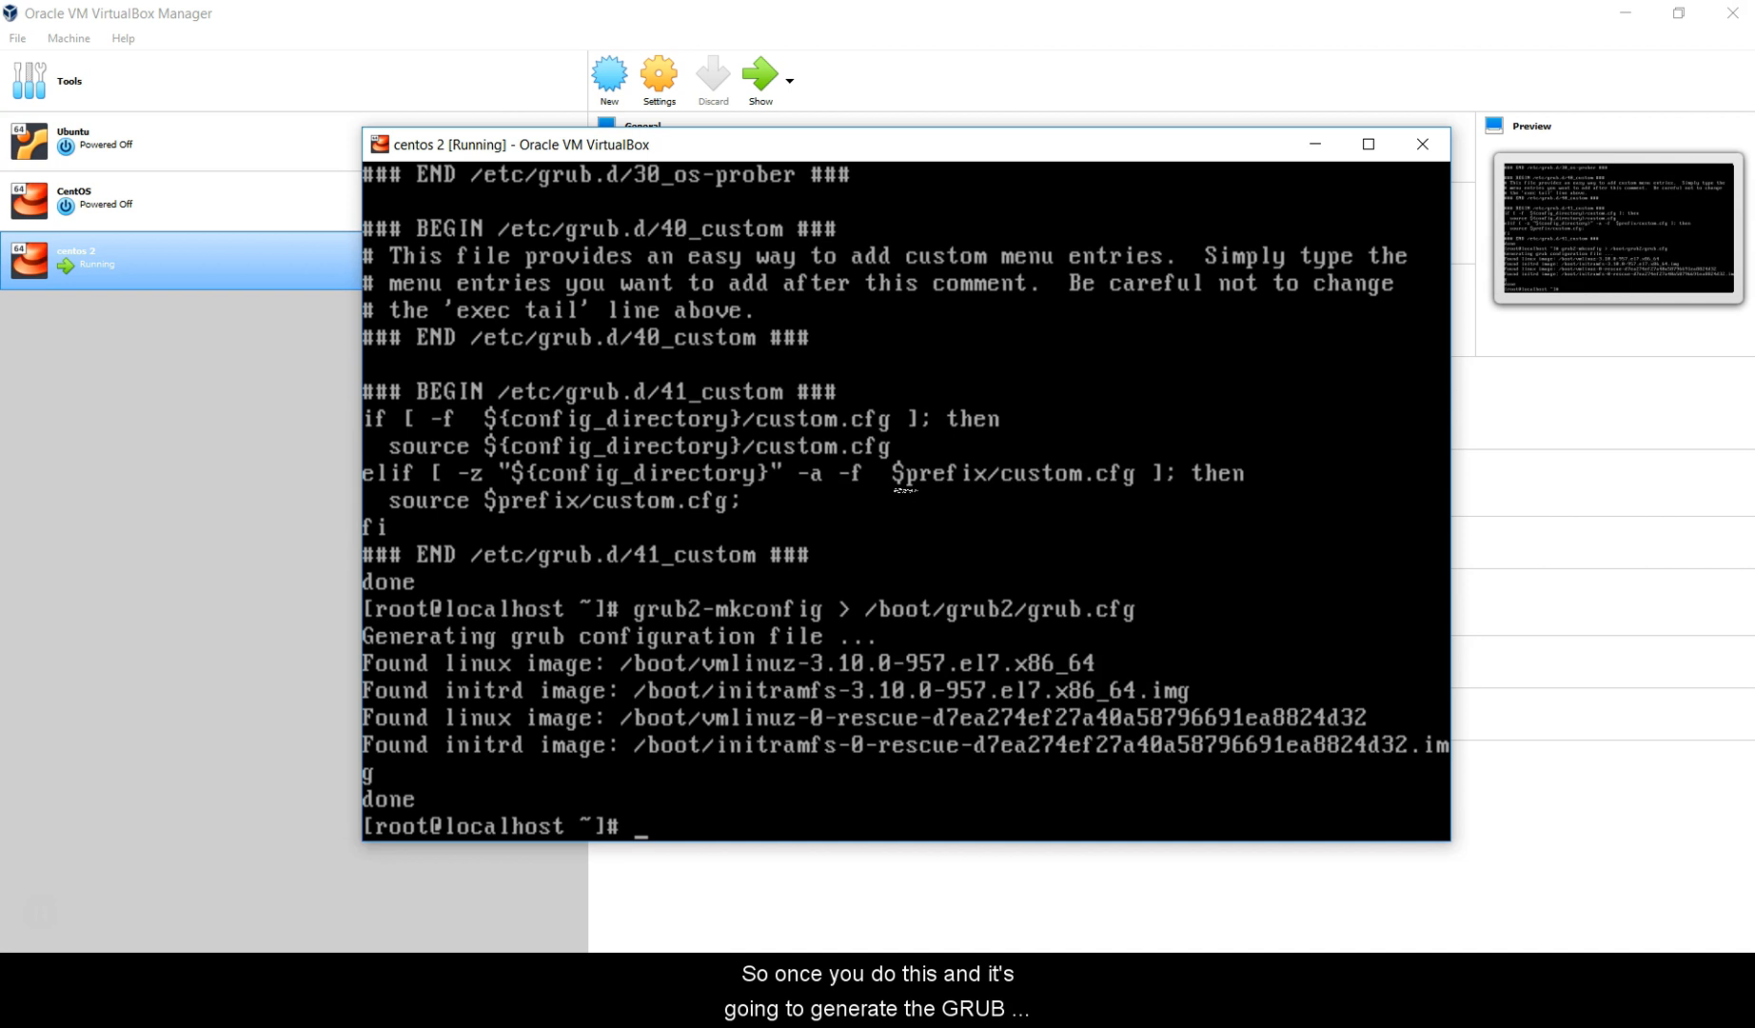
Clear the screen and grep /boot/grub2/grub.cfg for timeout, confirming timeout=1
{"action": "type", "text": "cat"}
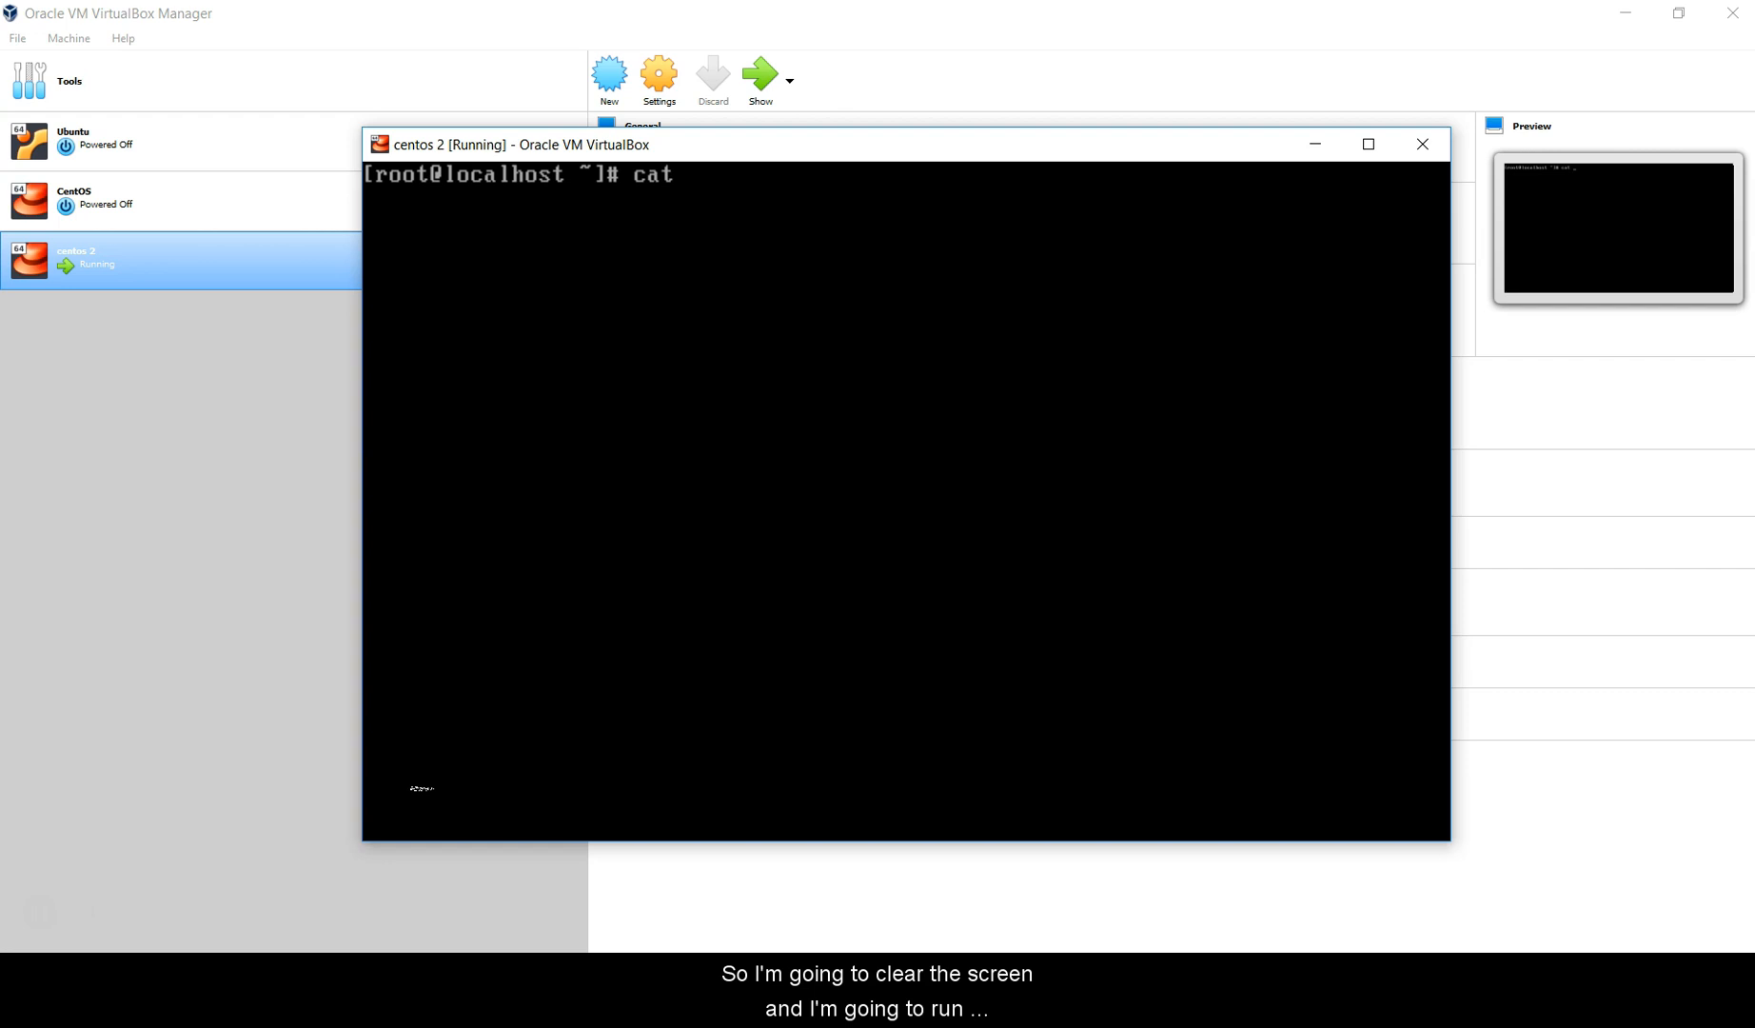
{"action": "type", "text": "/boot/grub2/gri"}
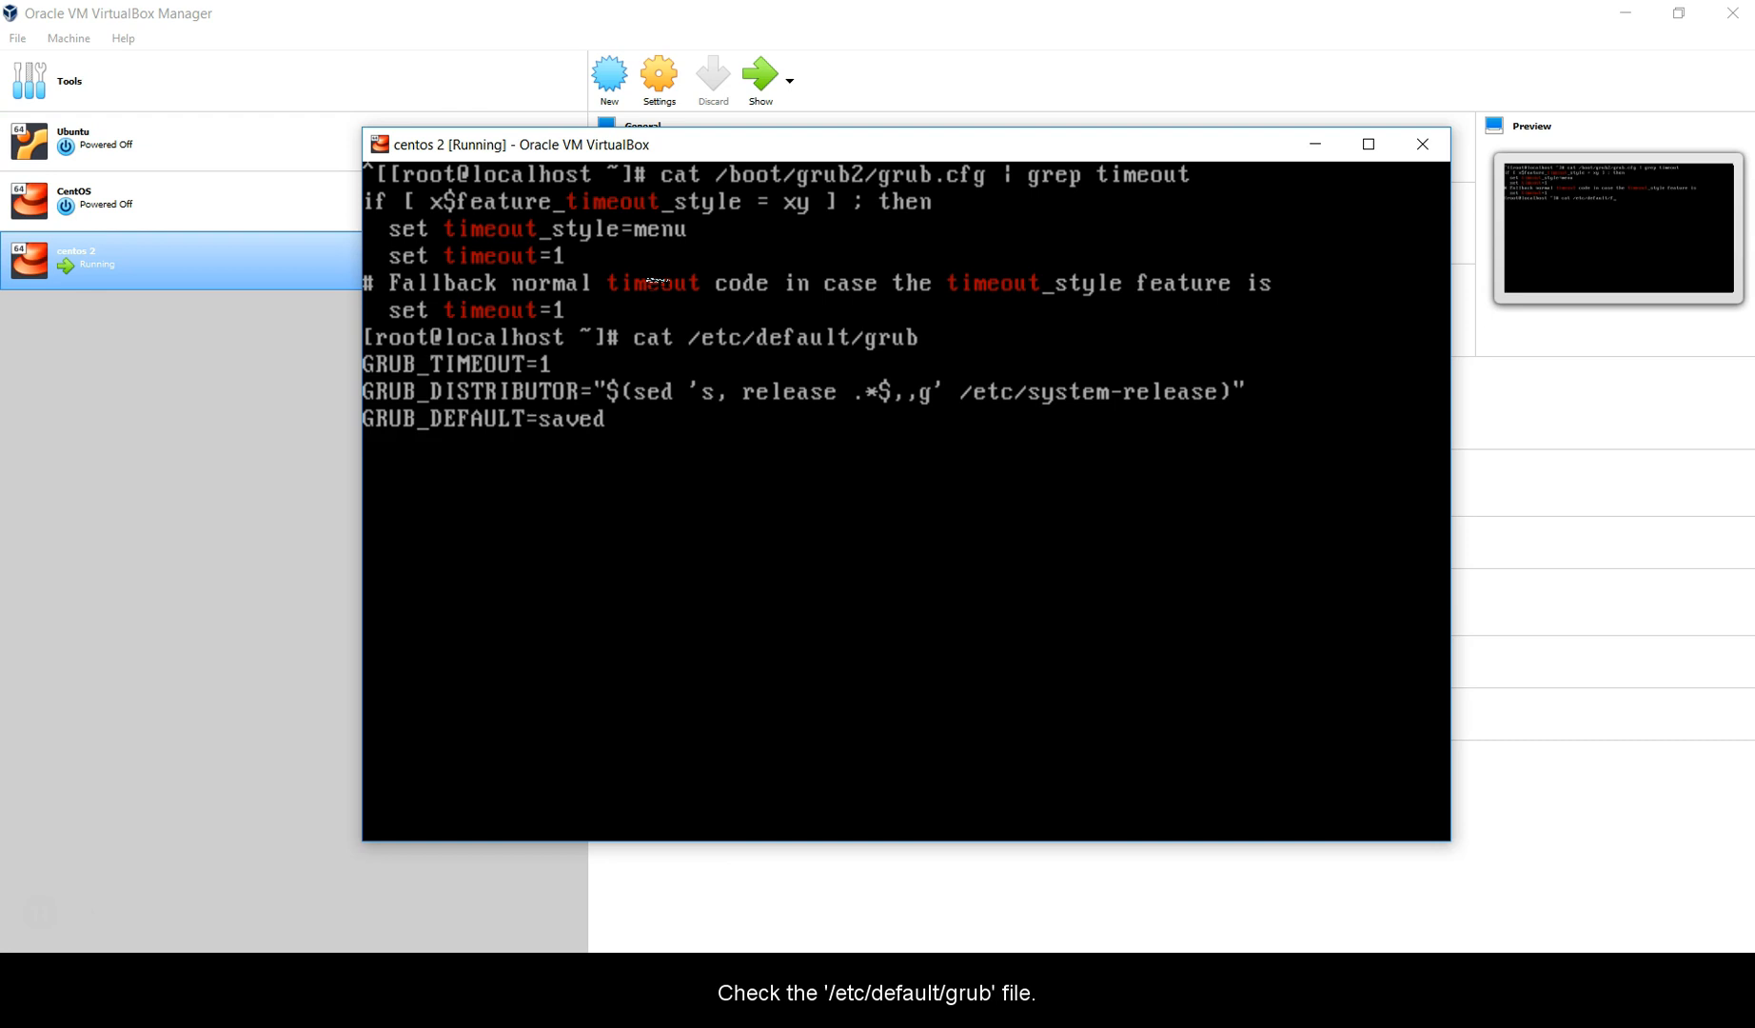
Run vim /etc/default/grub to reopen the GRUB defaults file
{"action": "key", "text": "Return"}
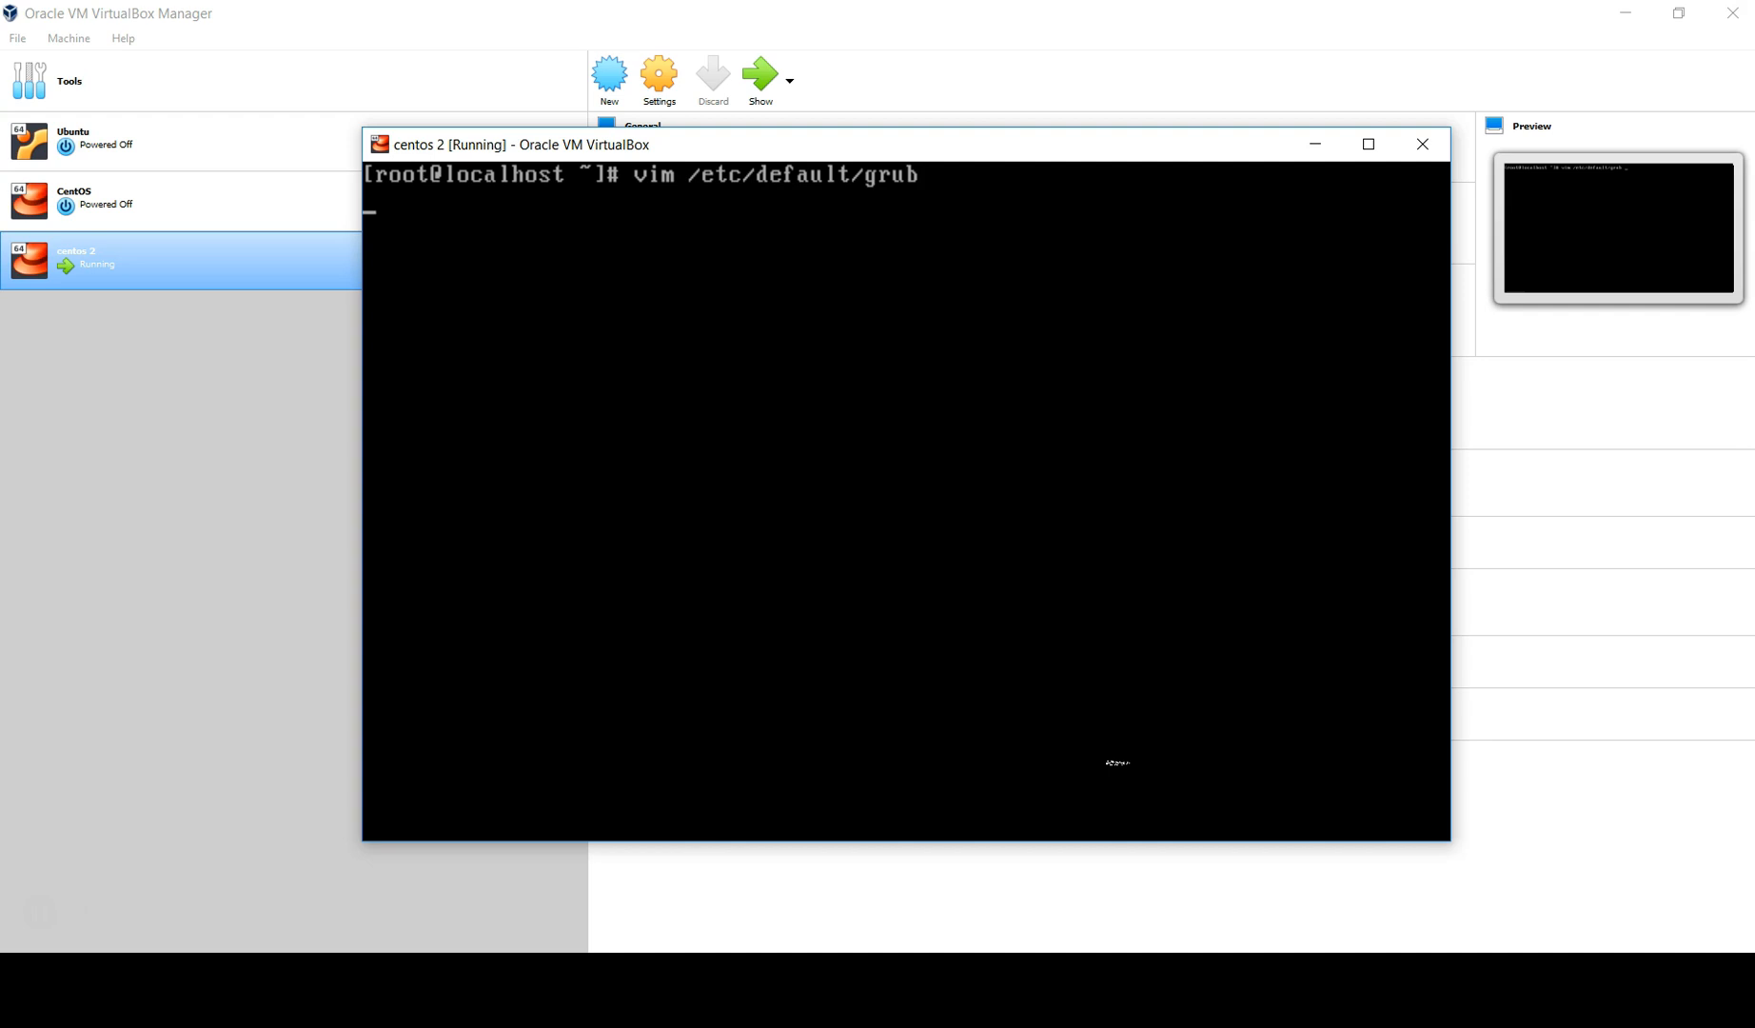
Quit vim with :wq, rerun grub2-mkconfig > /boot/grub2/grub.cfg, and grep it for timeout
{"action": "type", "text": ":wq"}
{"action": "type", "text": "grub2-mkconf"}
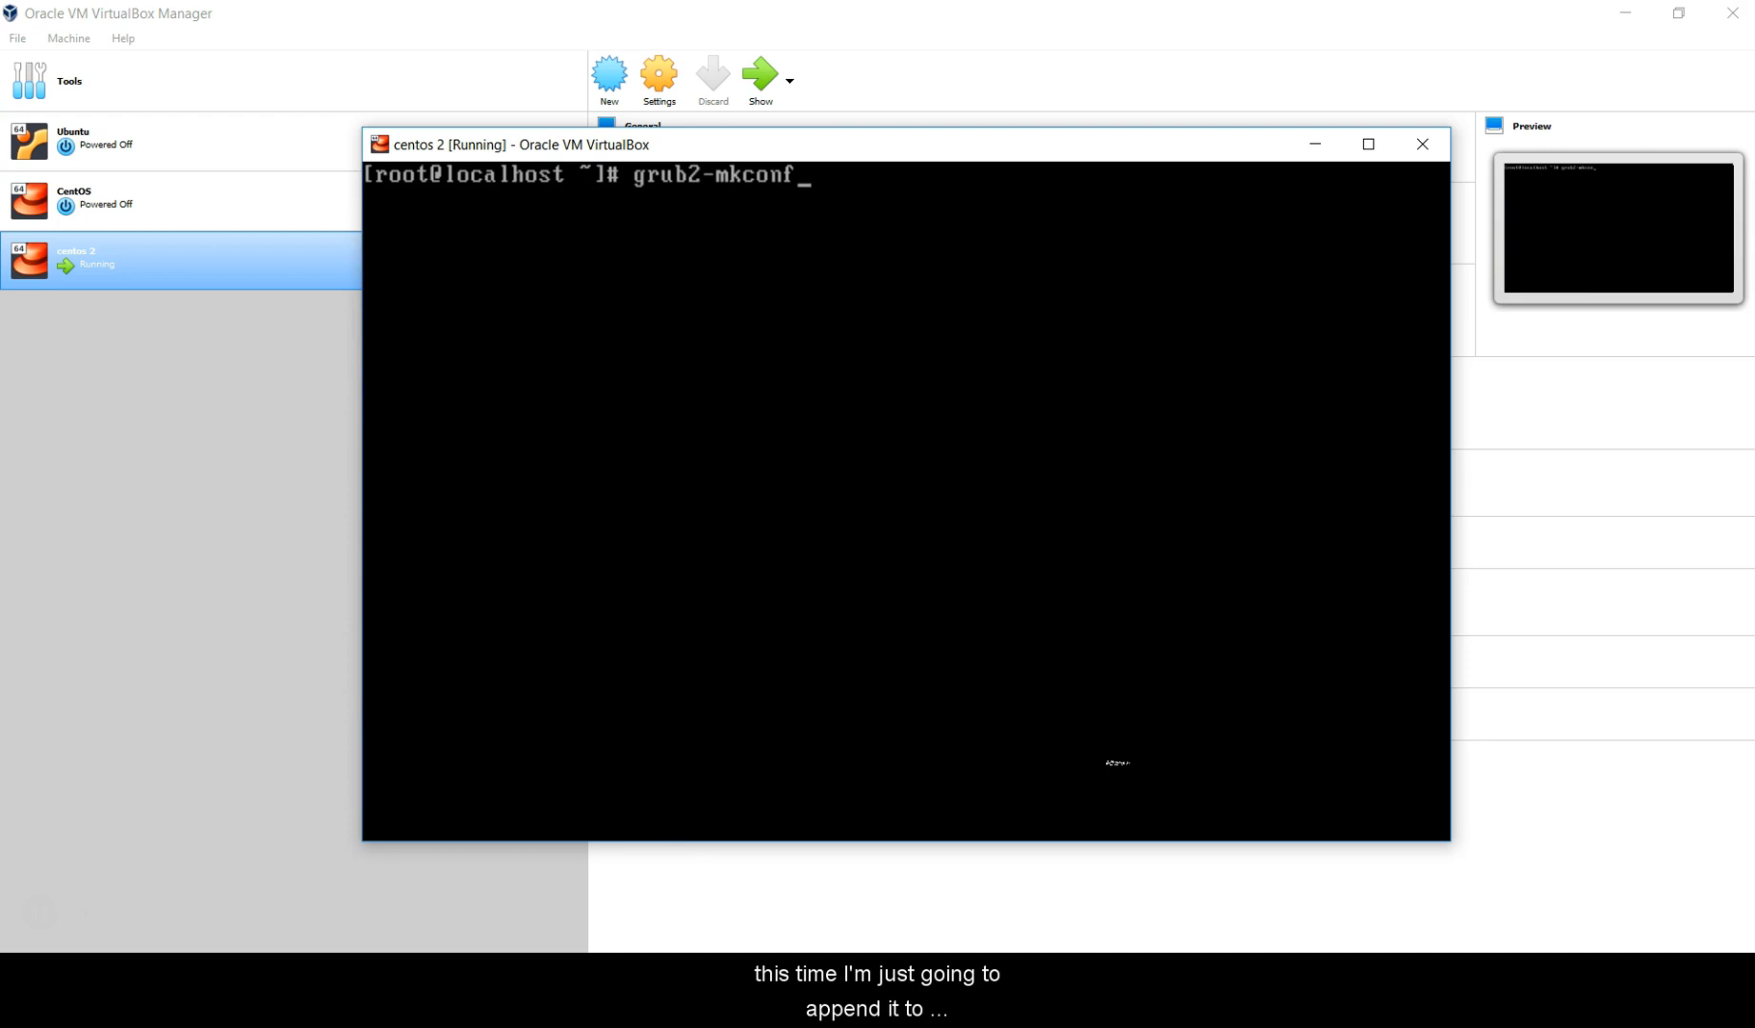
{"action": "type", "text": "ig > /boot/grub2/grub.cfg"}
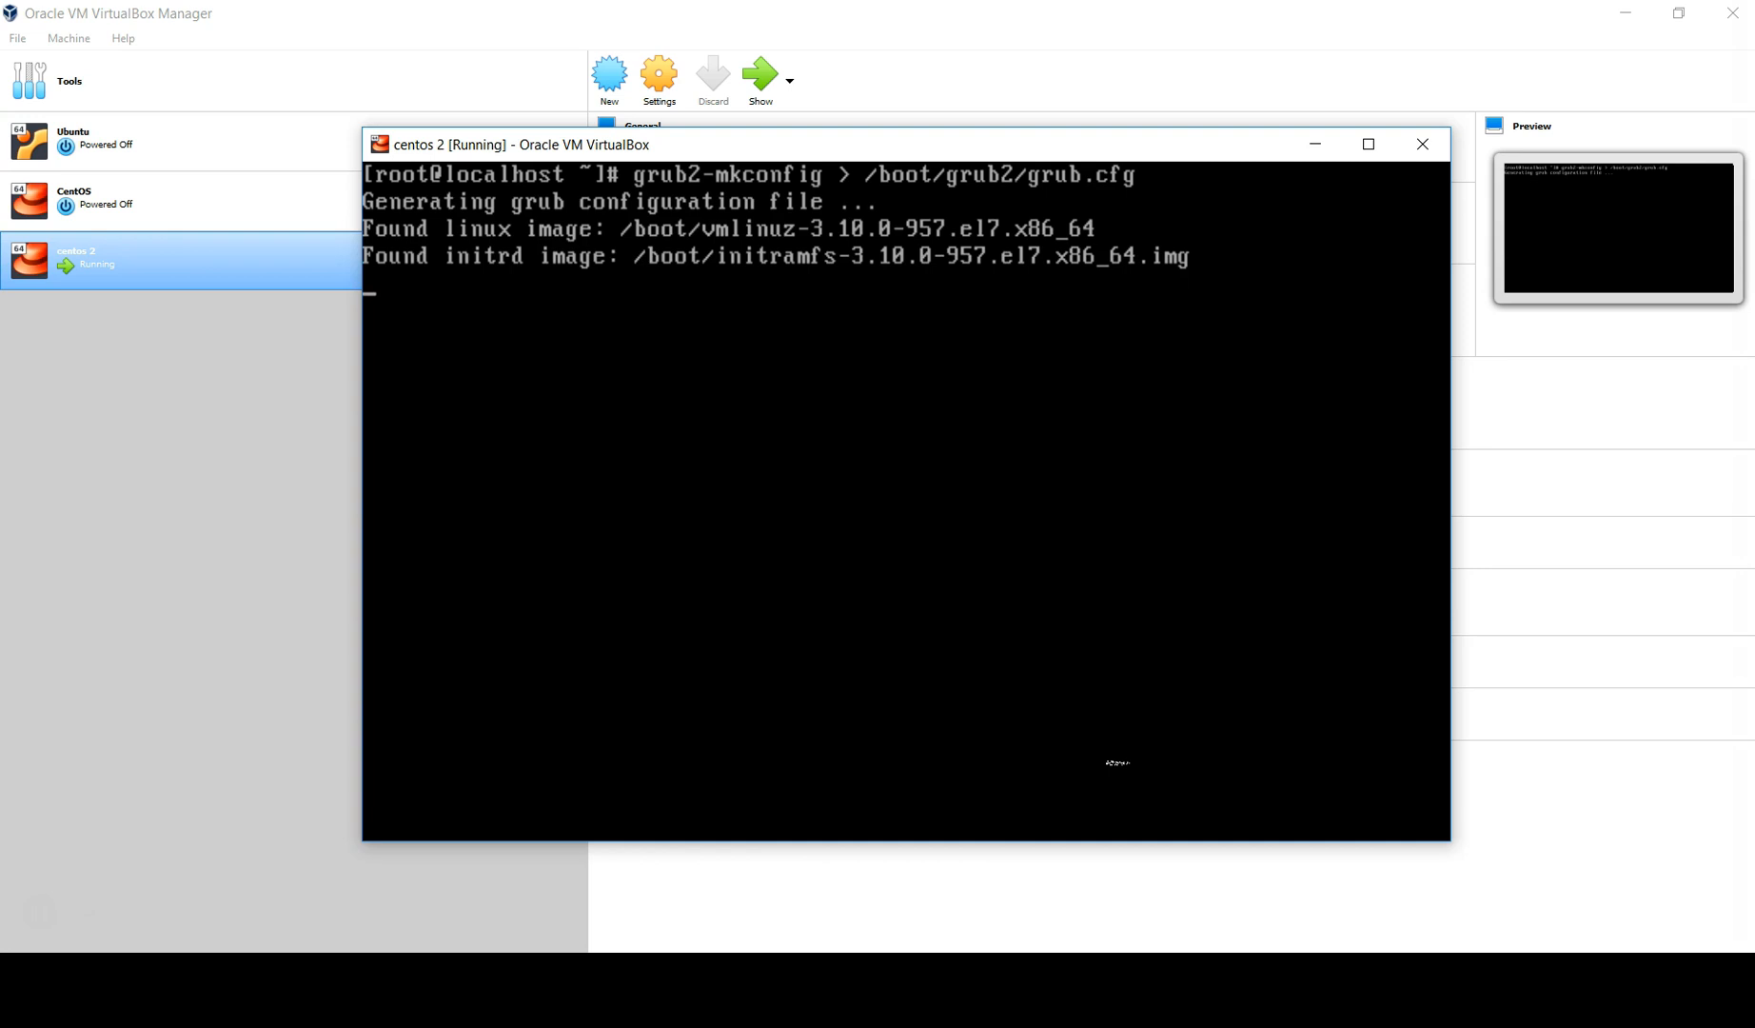
{"action": "type", "text": "cat /"}
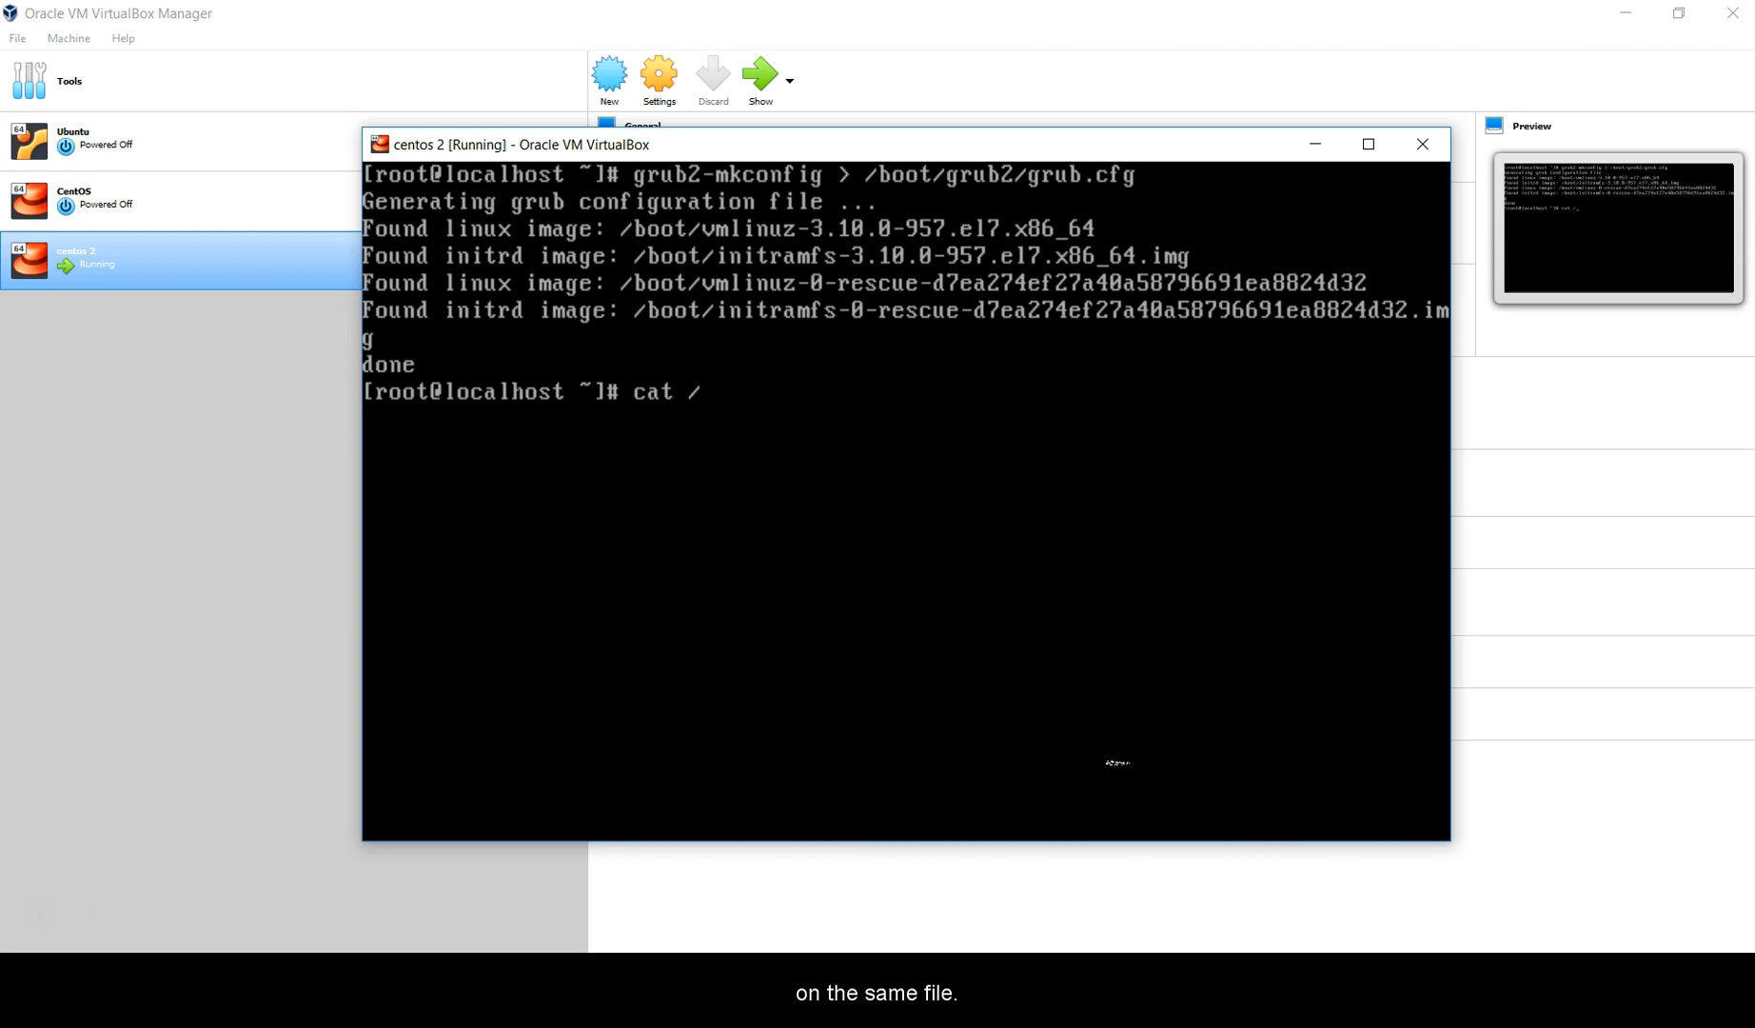
{"action": "type", "text": "boot/grub2/grub.cfg | grep ti"}
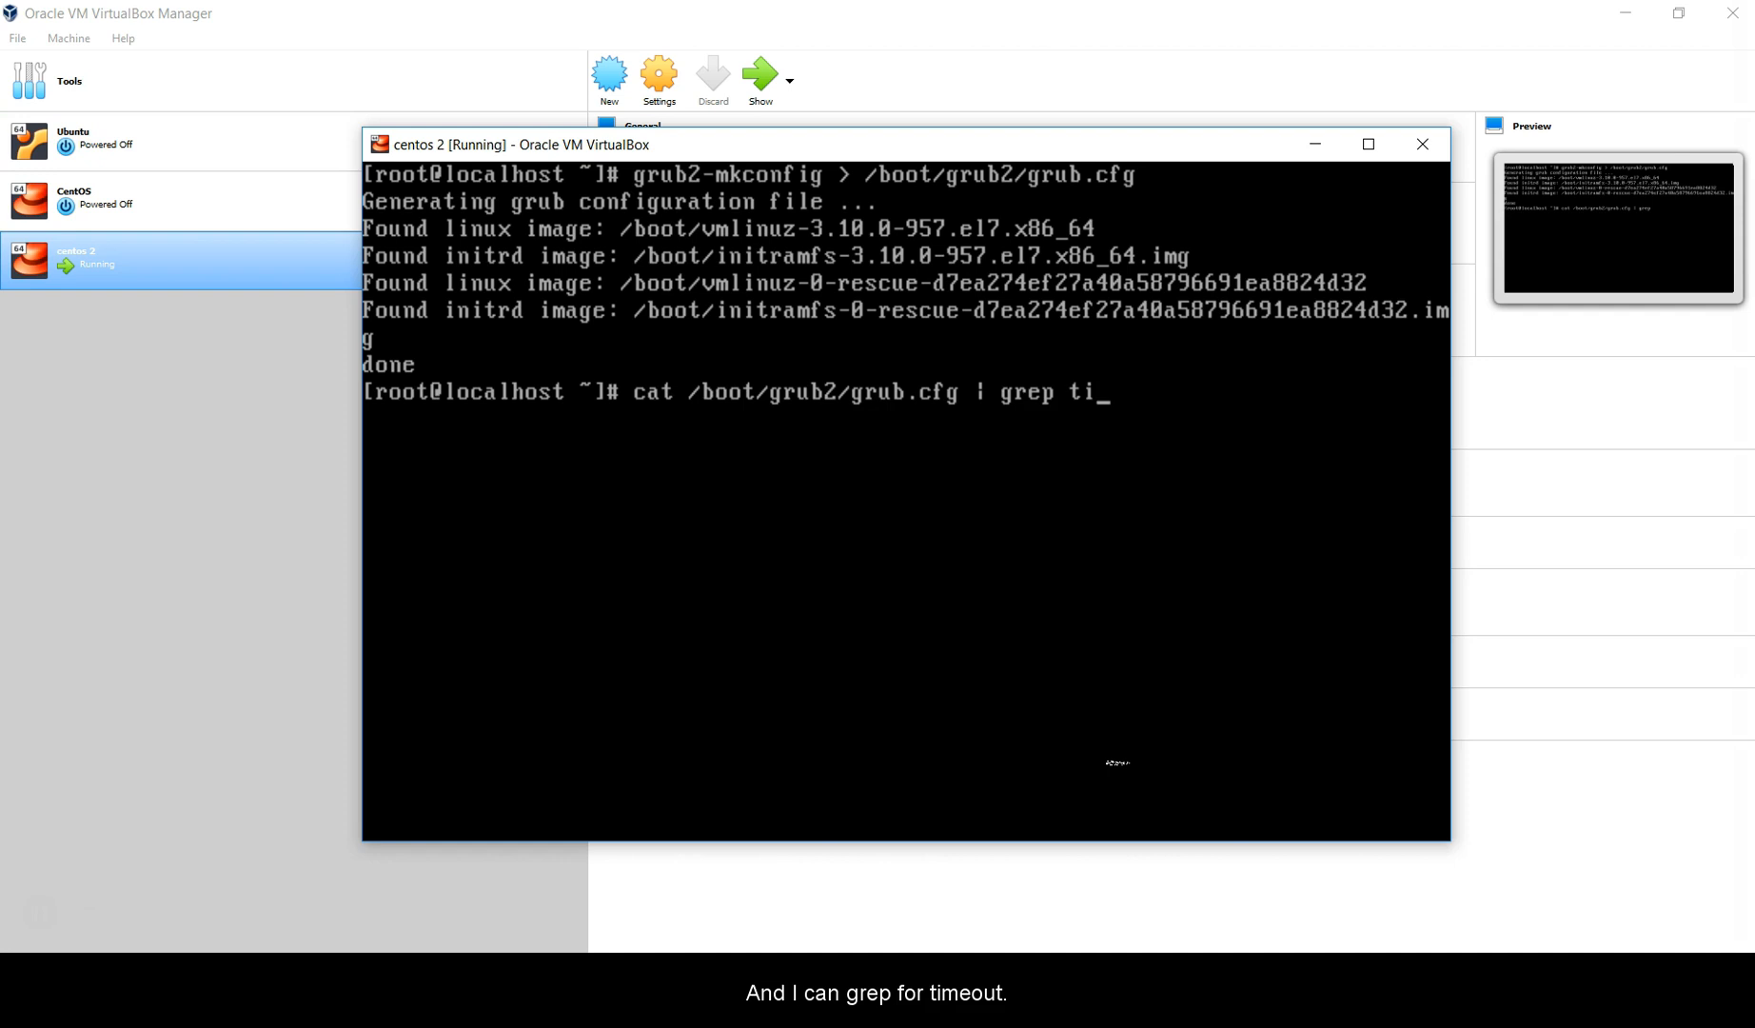